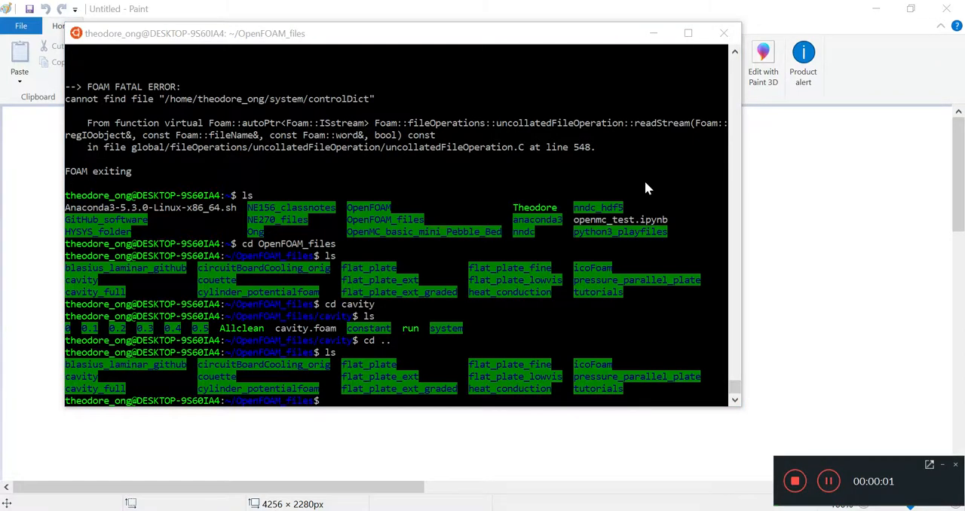
mouse_move(269, 452)
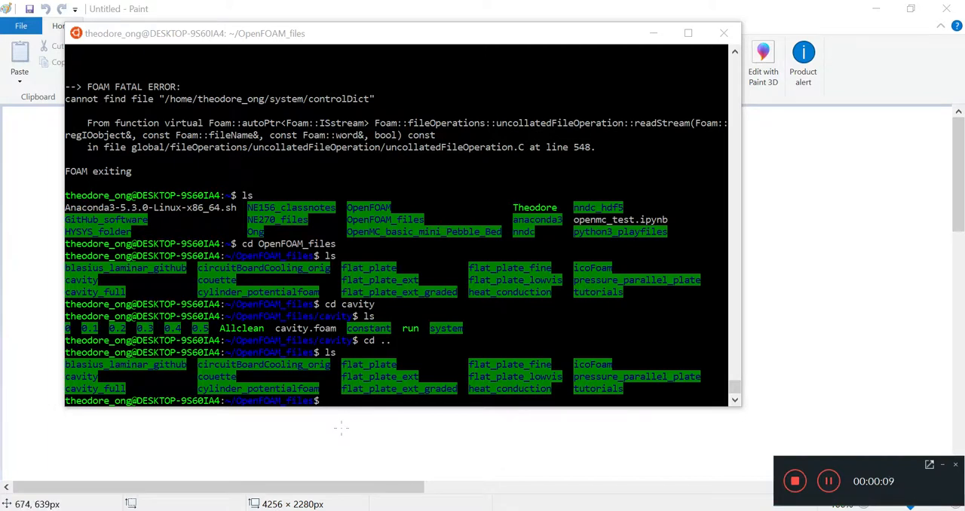
mouse_move(332, 432)
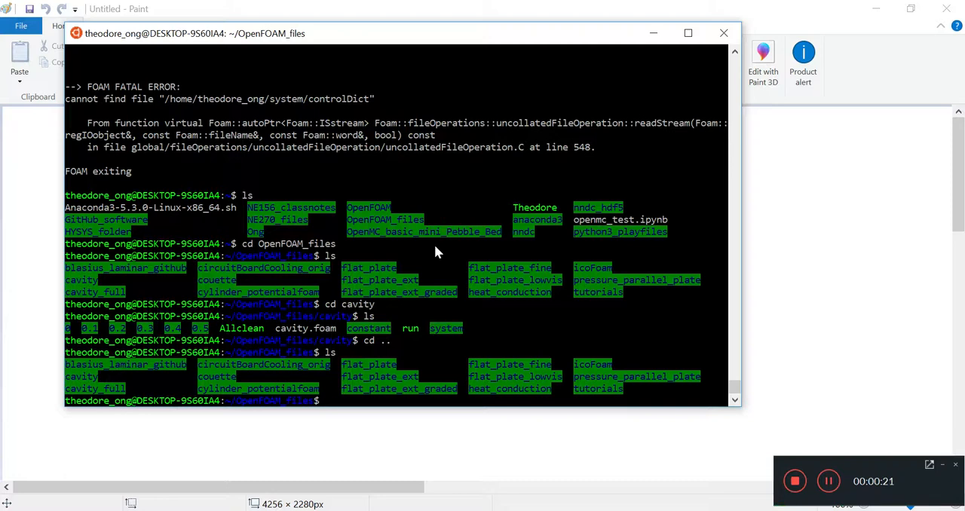
Step: Enter the cavity case, clean it with Allclean, and run blockMesh
text(cd cavity)
text(ls)
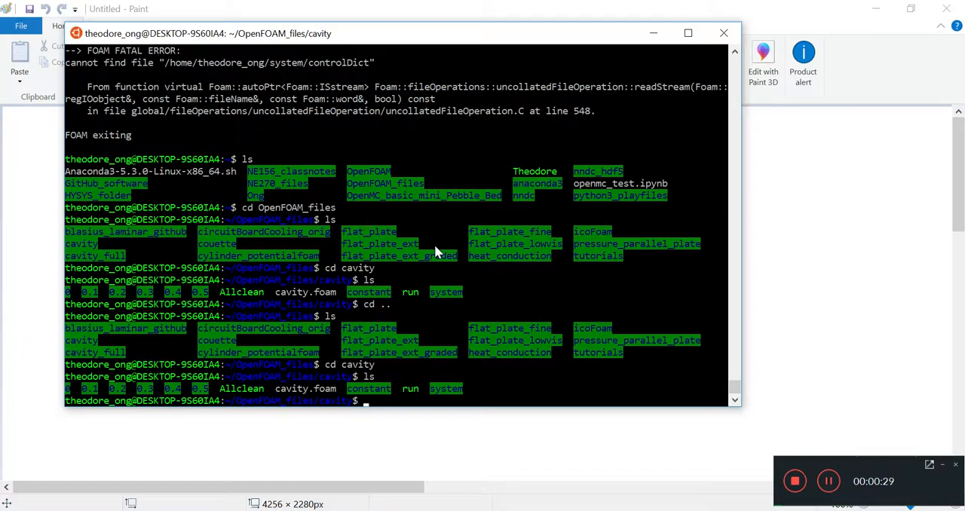
text(./Alllclean)
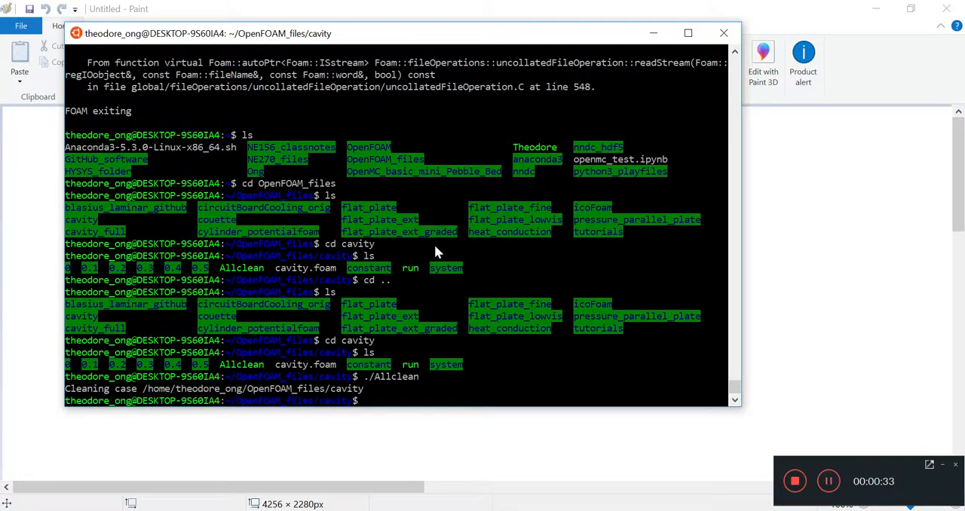
text(block)
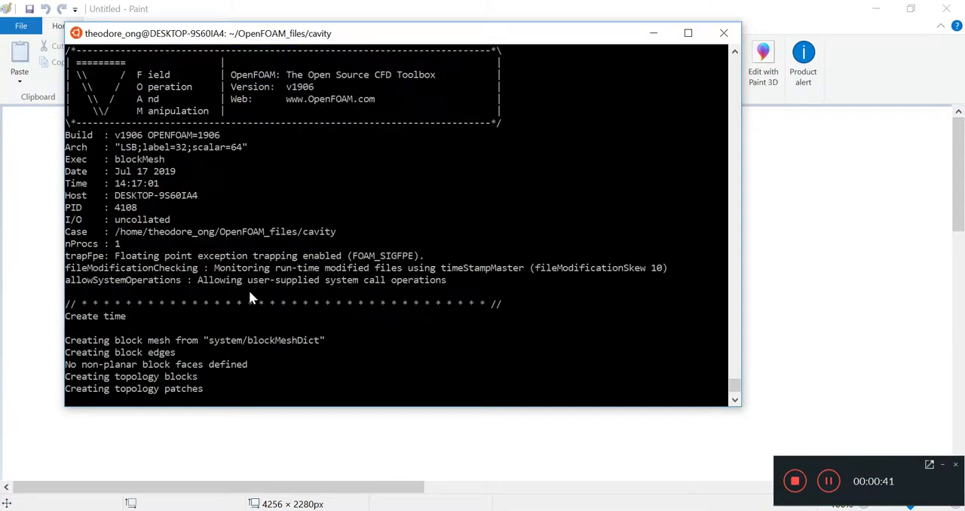
mouse_move(275, 289)
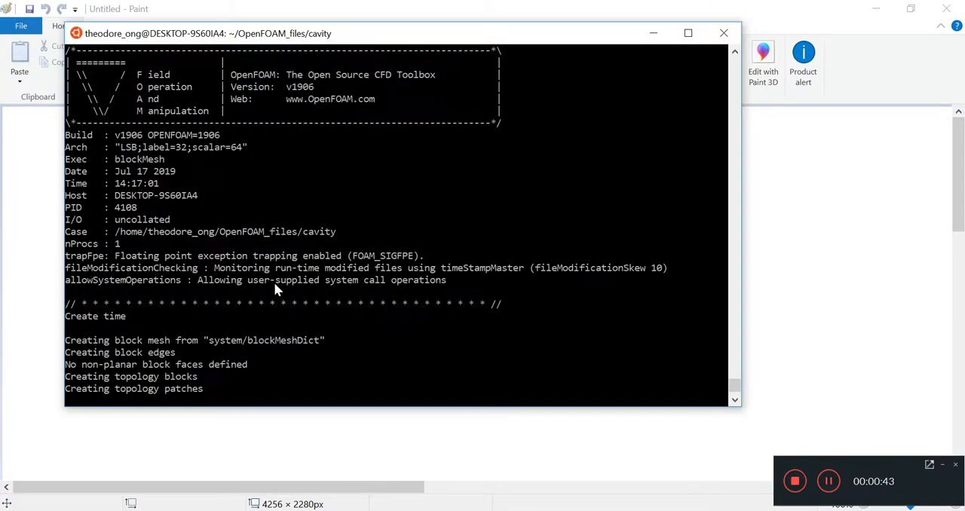
Step: Scroll through the cavity blockMeshDict to view its scale and vertex list
scroll(down, 3)
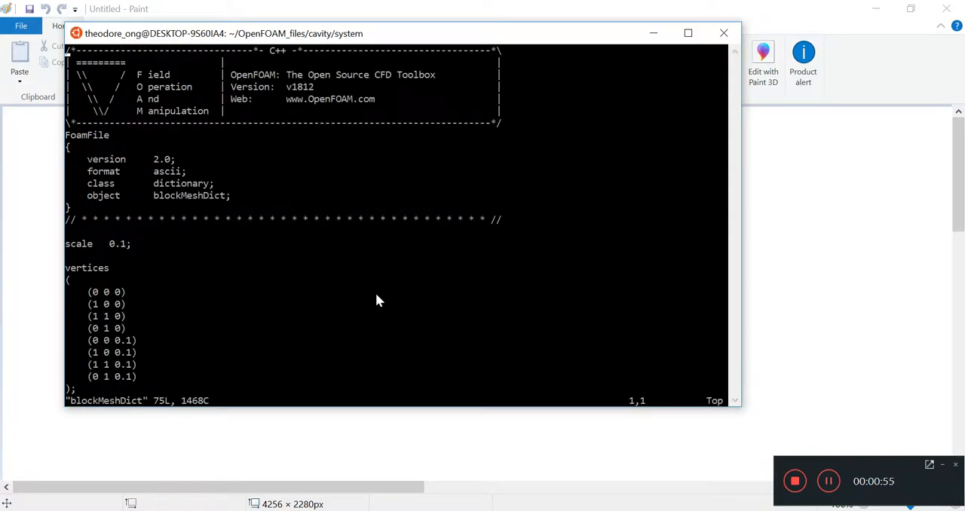
drag(109, 249, 135, 389)
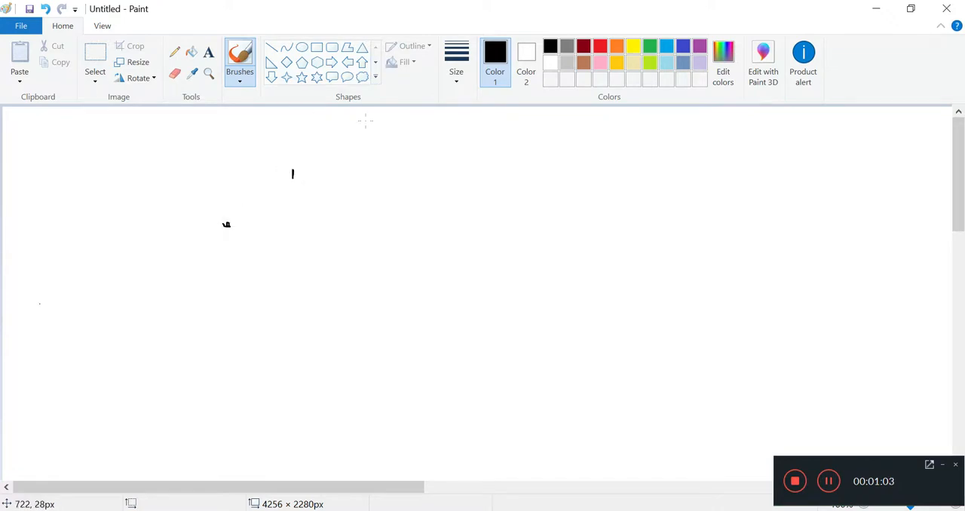
mouse_move(311, 164)
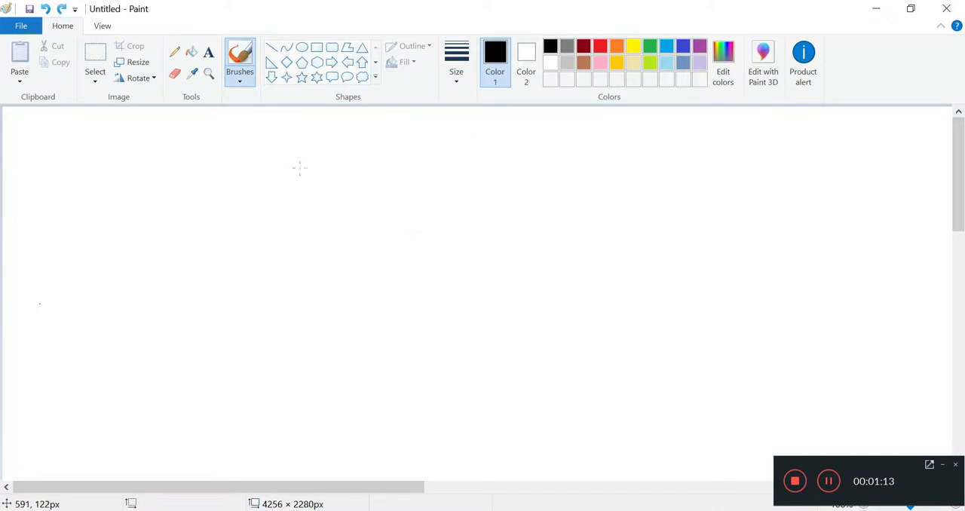
Step: Pick a different brush style from the Brushes list for the corner points
click(239, 60)
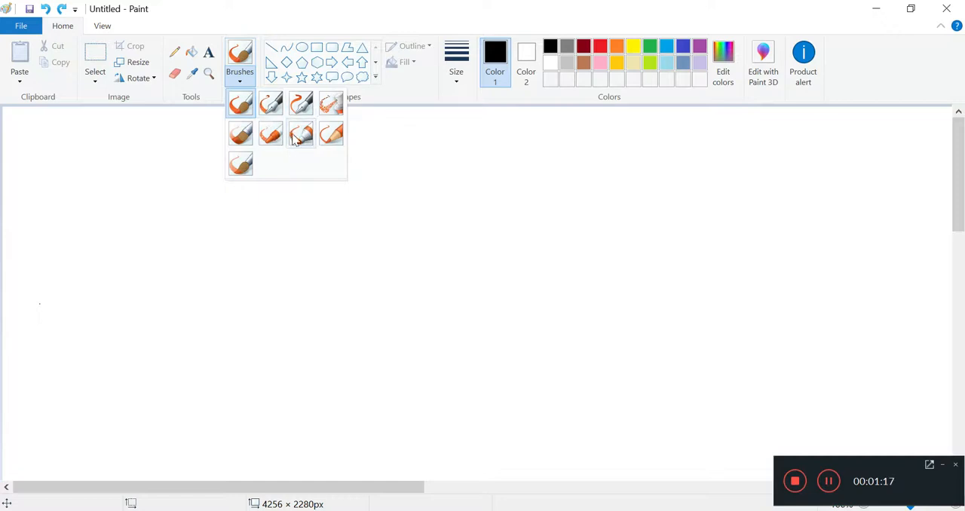
click(300, 134)
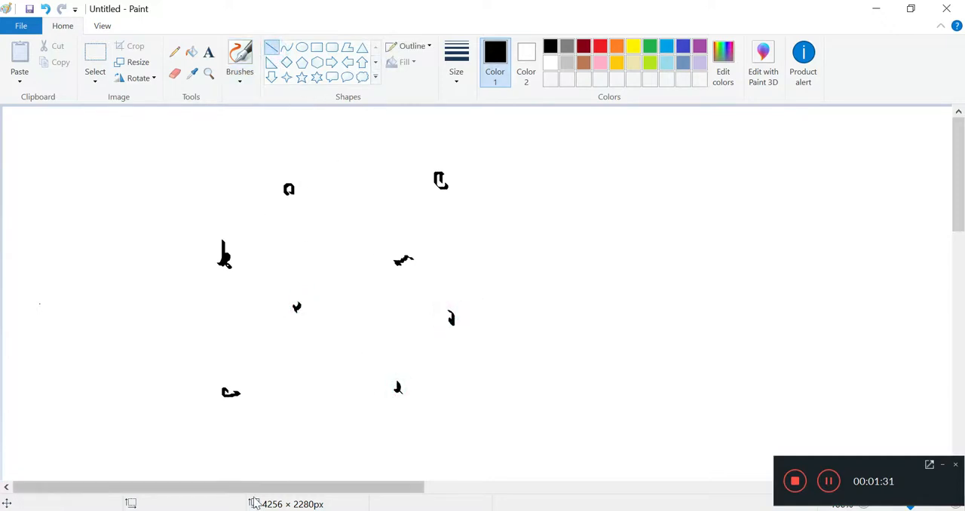
Step: In blue, draw the front, top, side and hidden back edges joining the corners
click(682, 46)
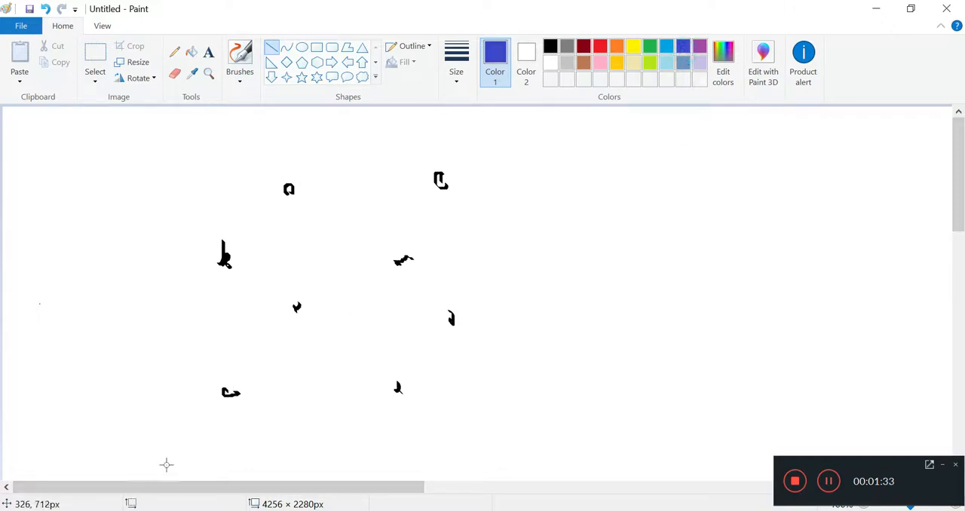
drag(224, 402, 405, 393)
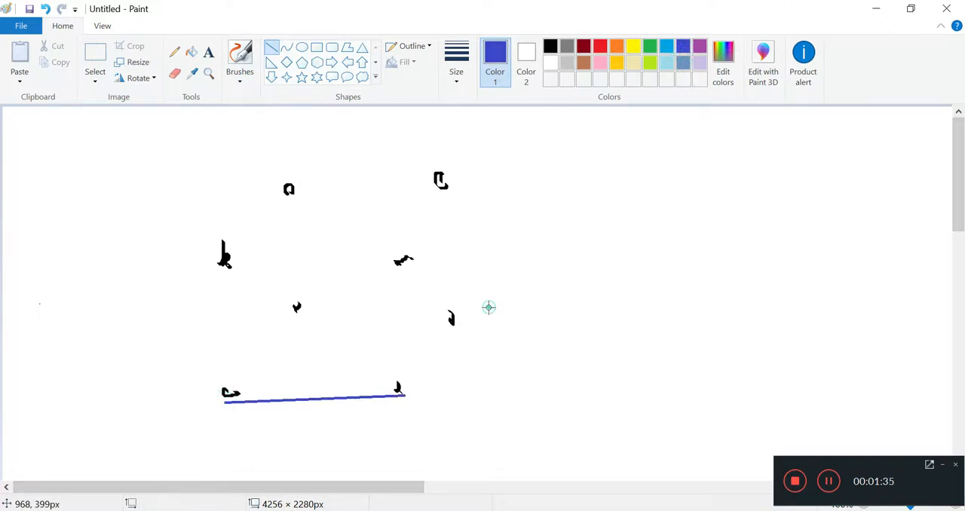
drag(397, 397, 452, 315)
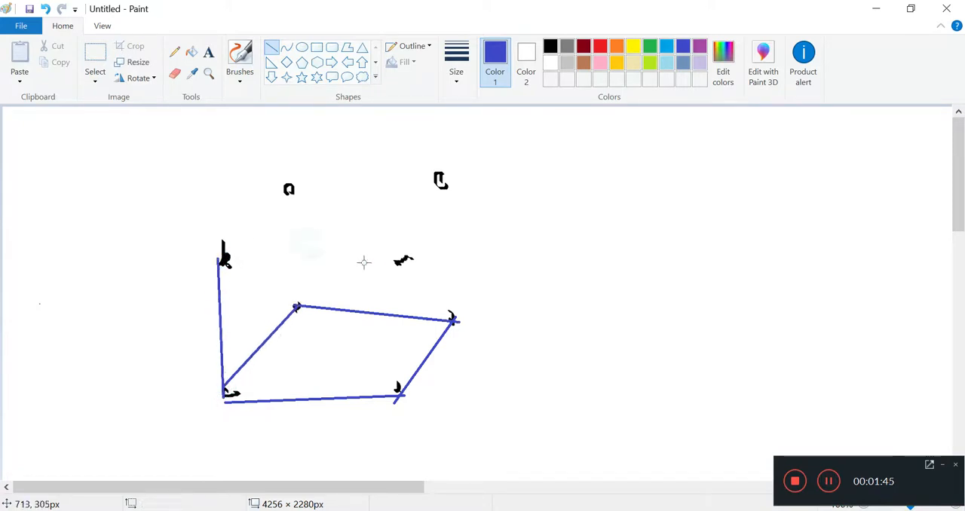
drag(223, 258, 396, 261)
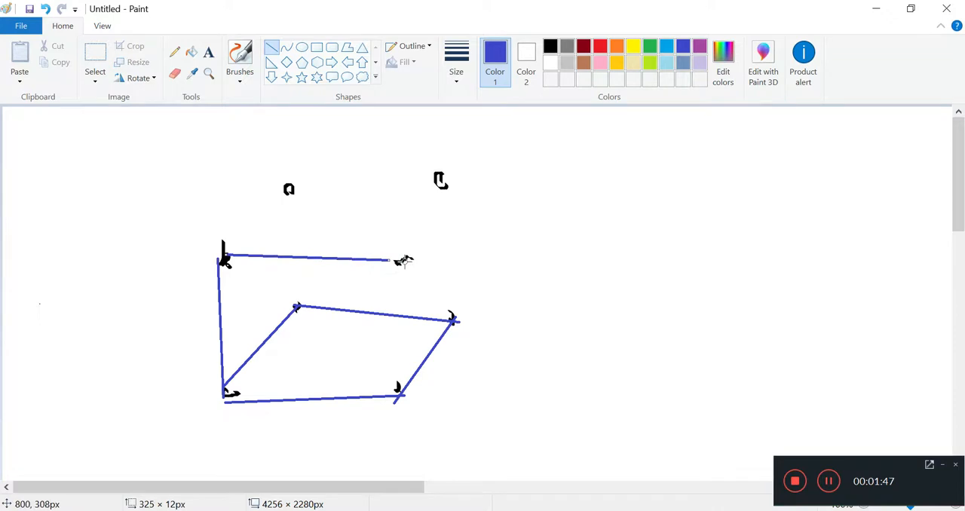
drag(400, 260, 437, 181)
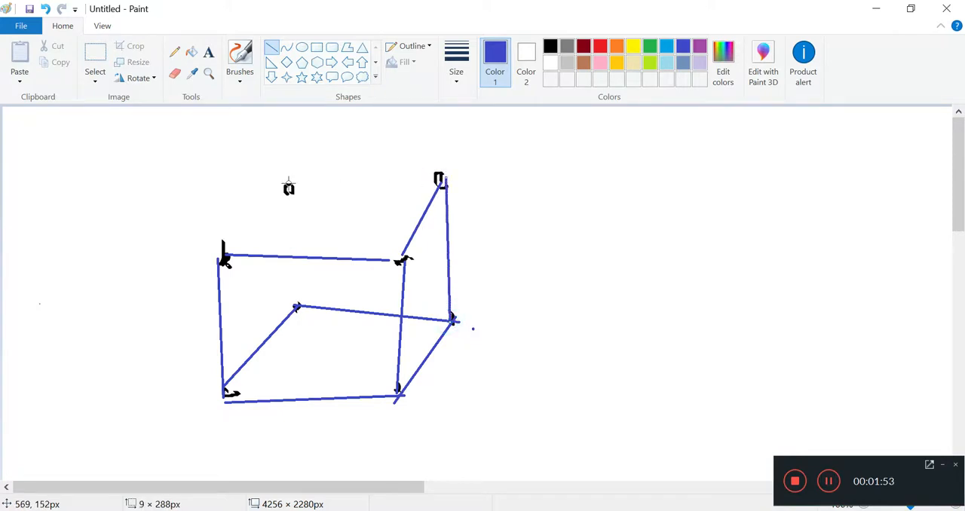
drag(289, 184, 441, 179)
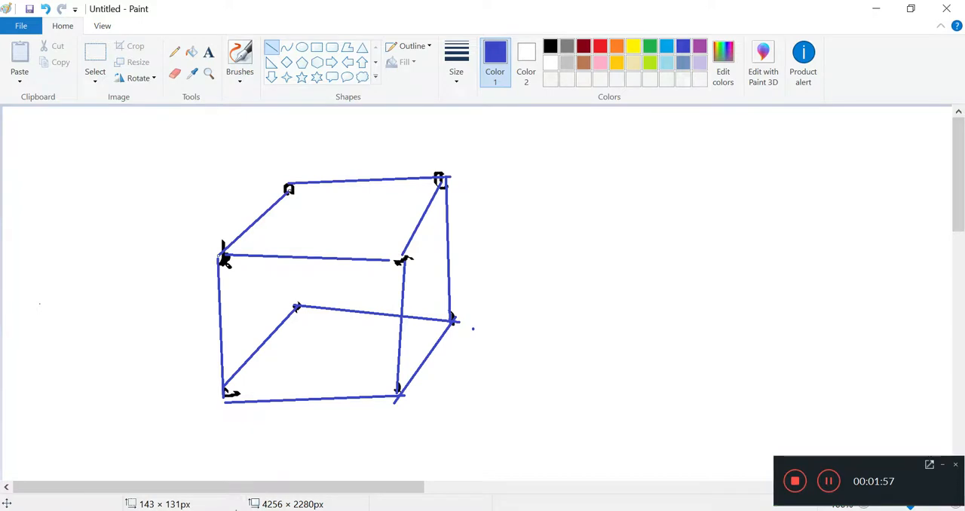
mouse_move(255, 457)
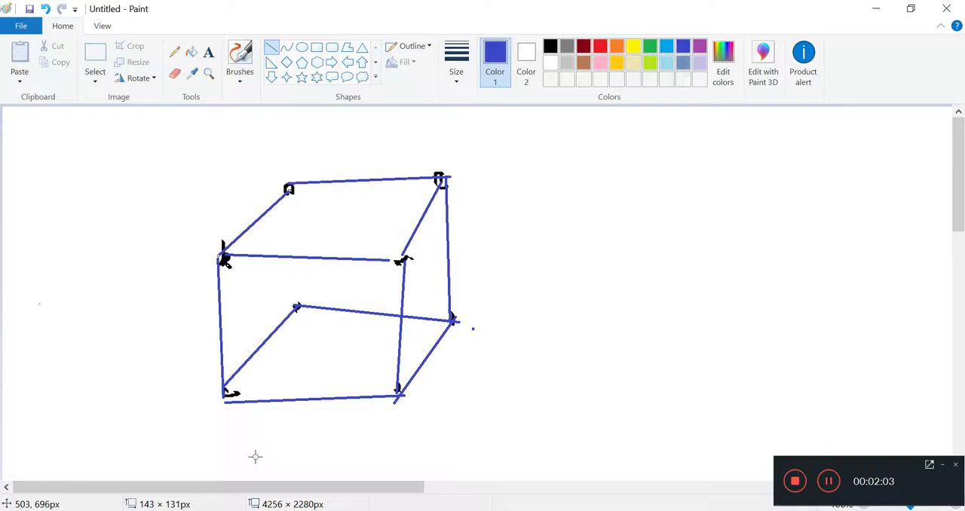
mouse_move(258, 216)
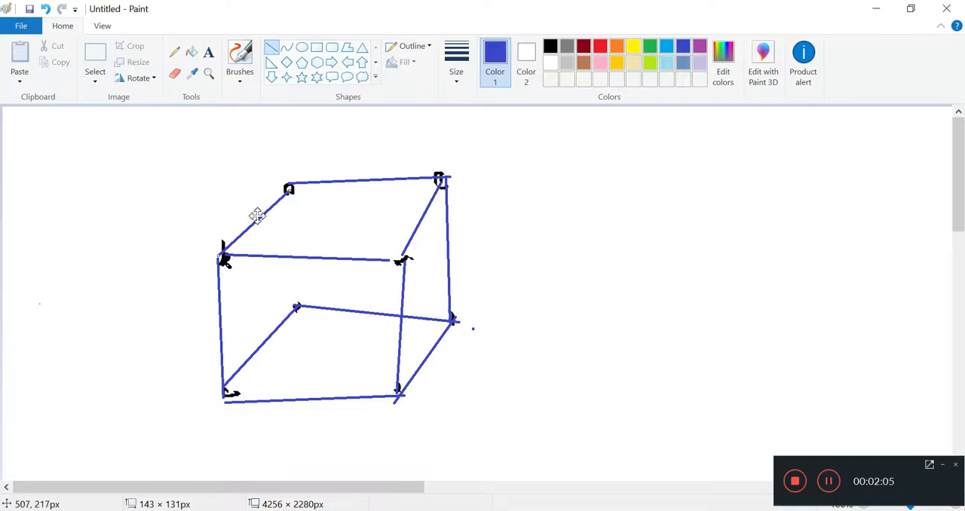
drag(289, 188, 297, 309)
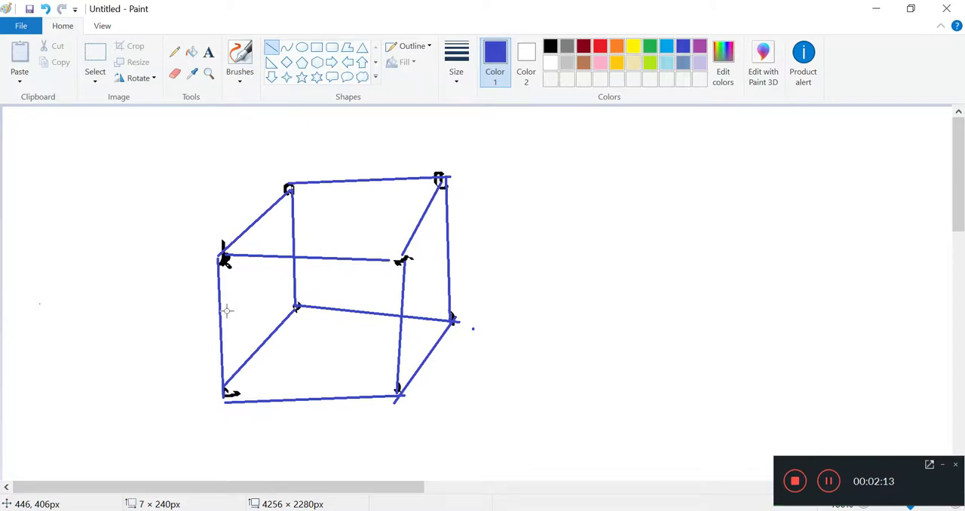
mouse_move(454, 184)
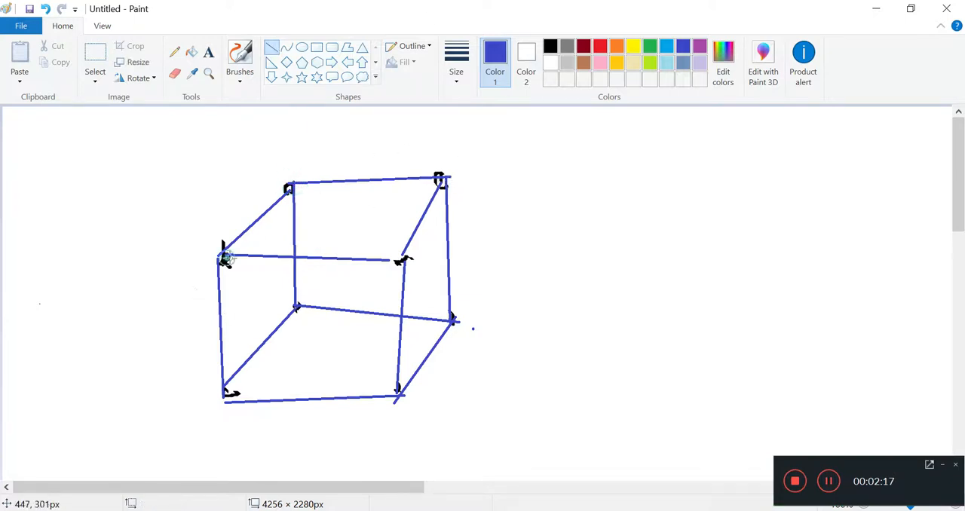
mouse_move(276, 439)
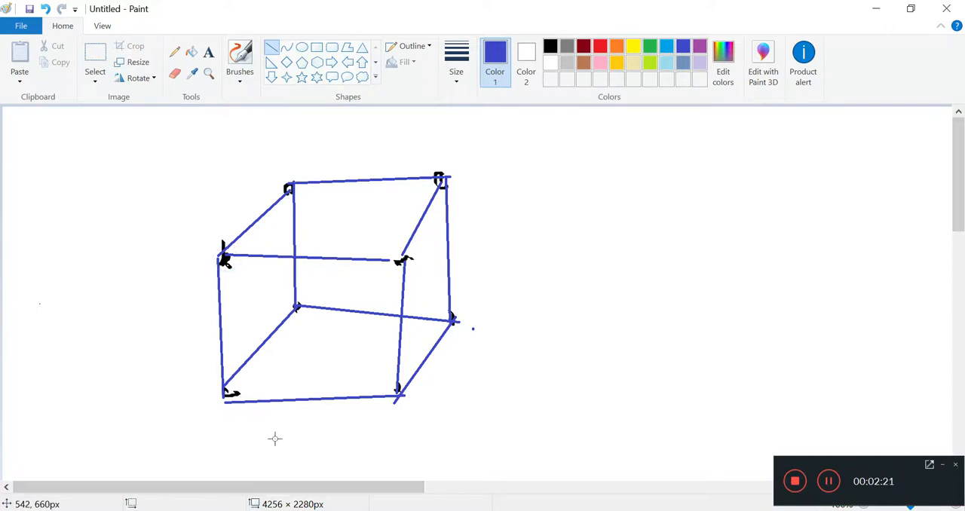
mouse_move(242, 473)
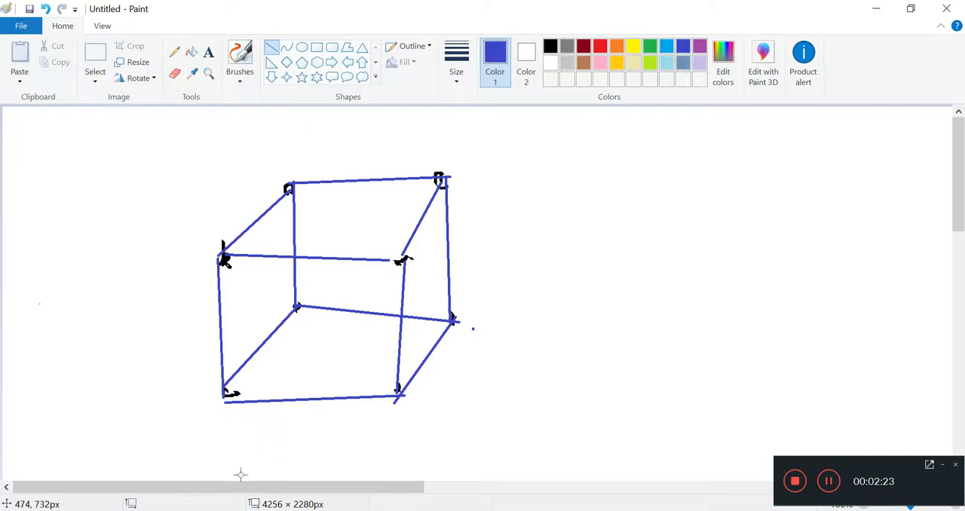
mouse_move(248, 416)
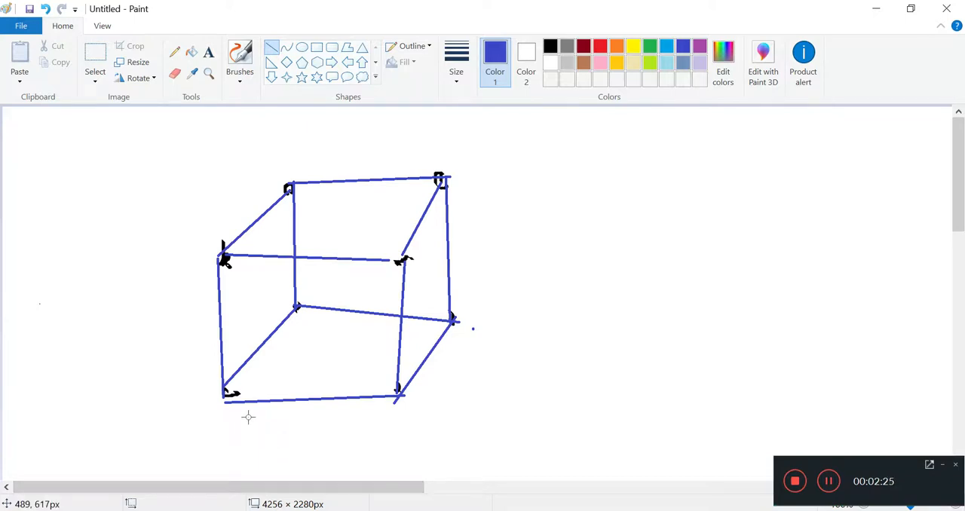
mouse_move(307, 353)
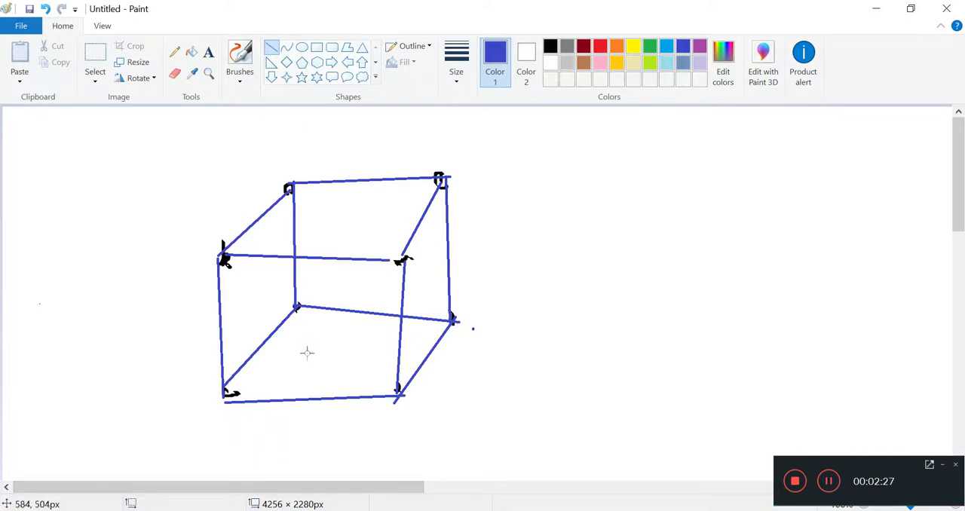
mouse_move(229, 346)
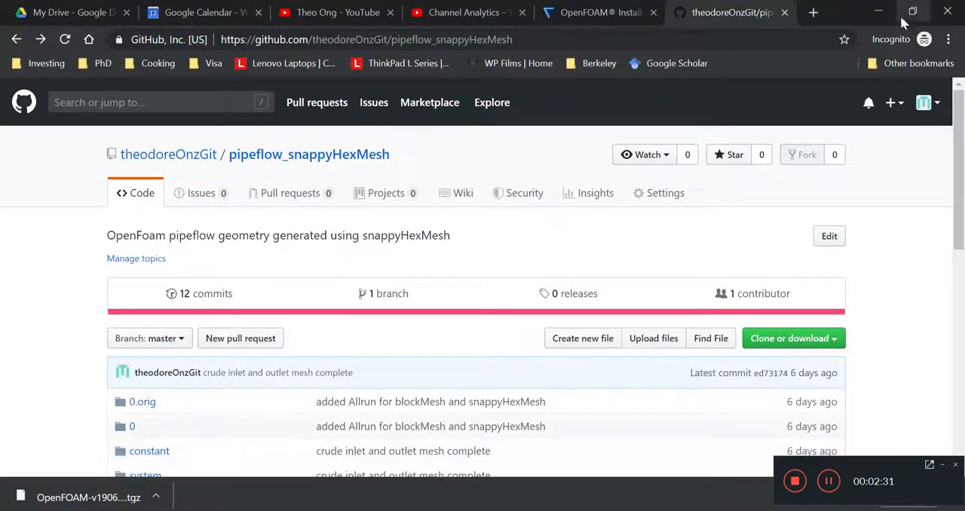
Step: Search 'snappyhexm' in a new tab and open the OpenFOAM snappyHexMesh user guide
click(813, 12)
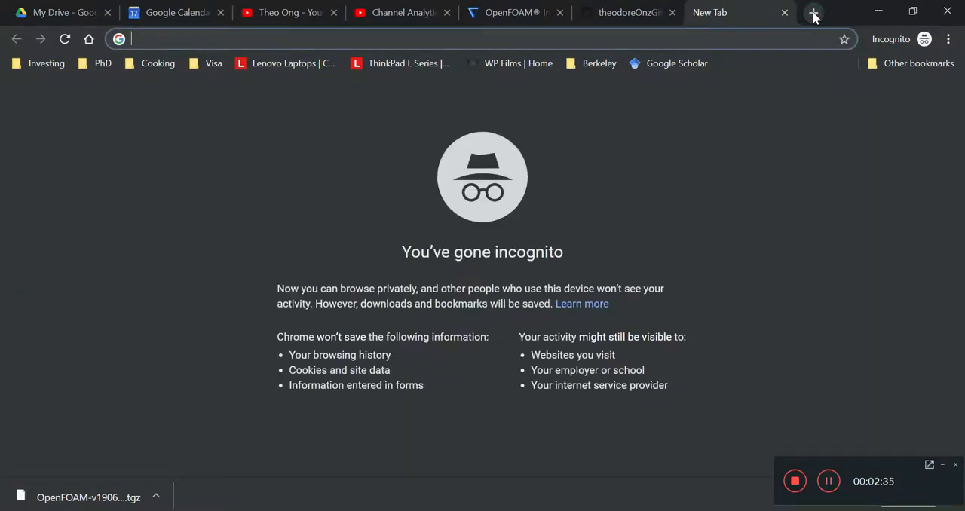
text(snappy)
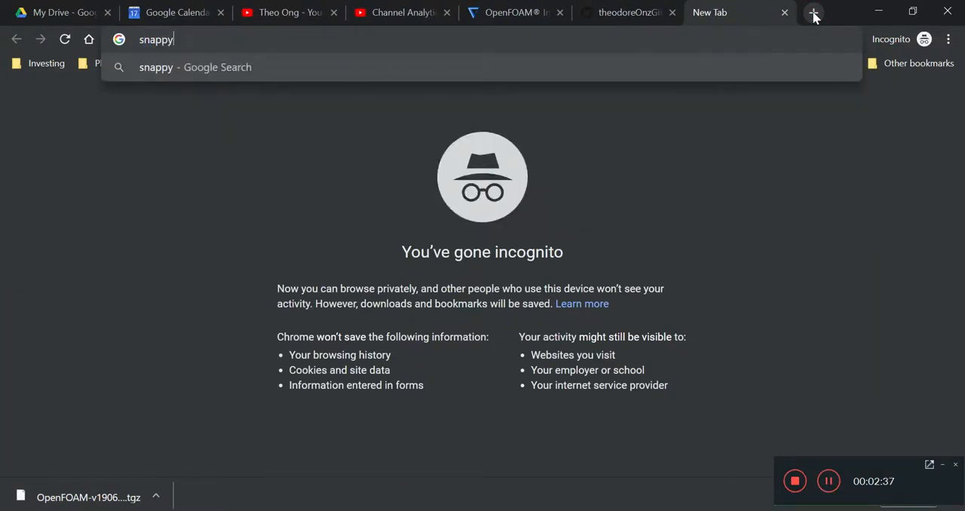
text(hexm)
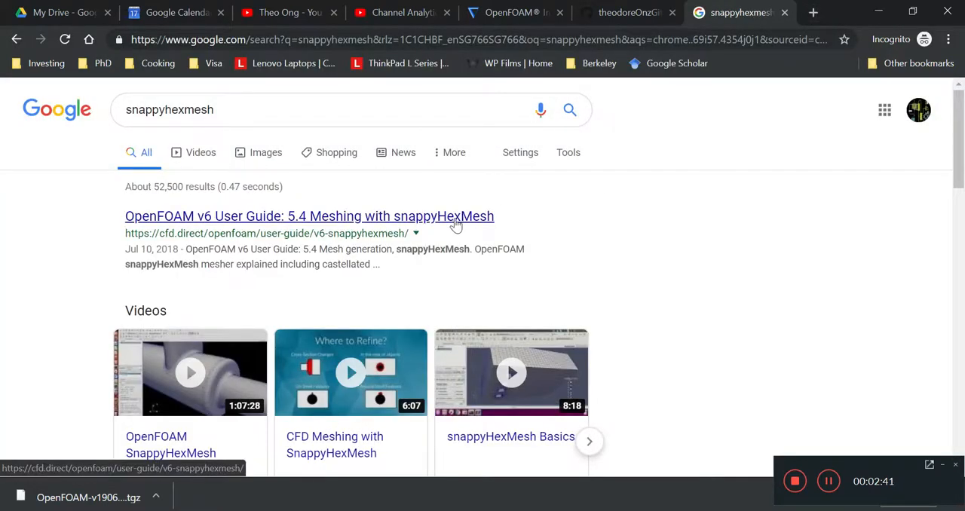
scroll(down, 3)
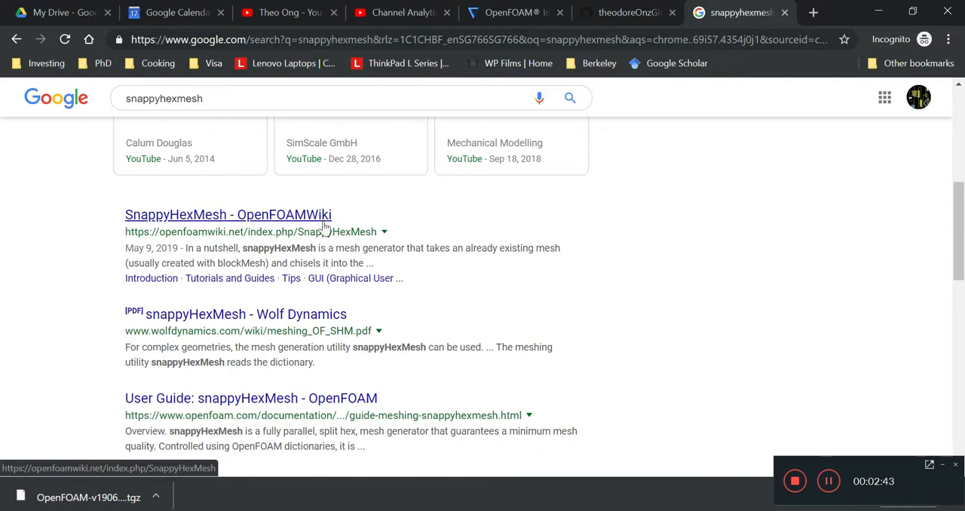
mouse_move(251, 398)
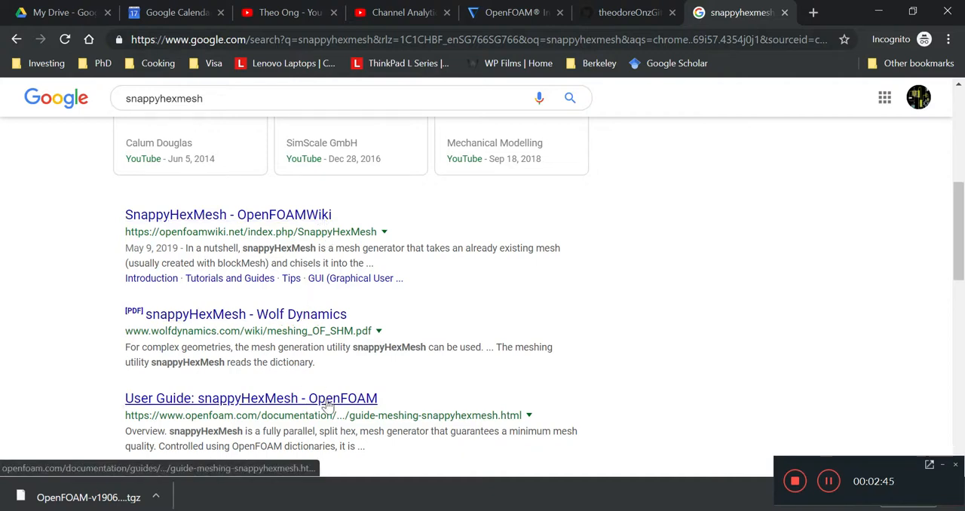
click(251, 399)
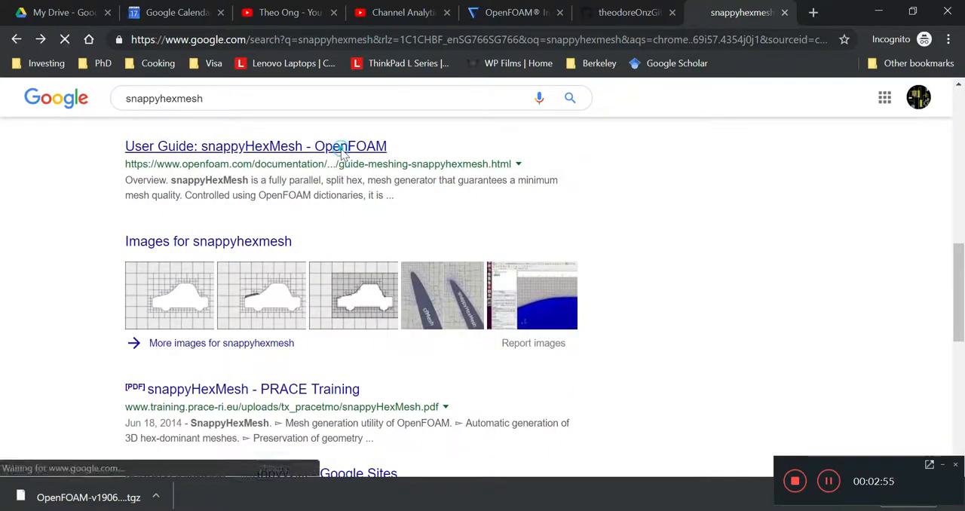
scroll(down, 3)
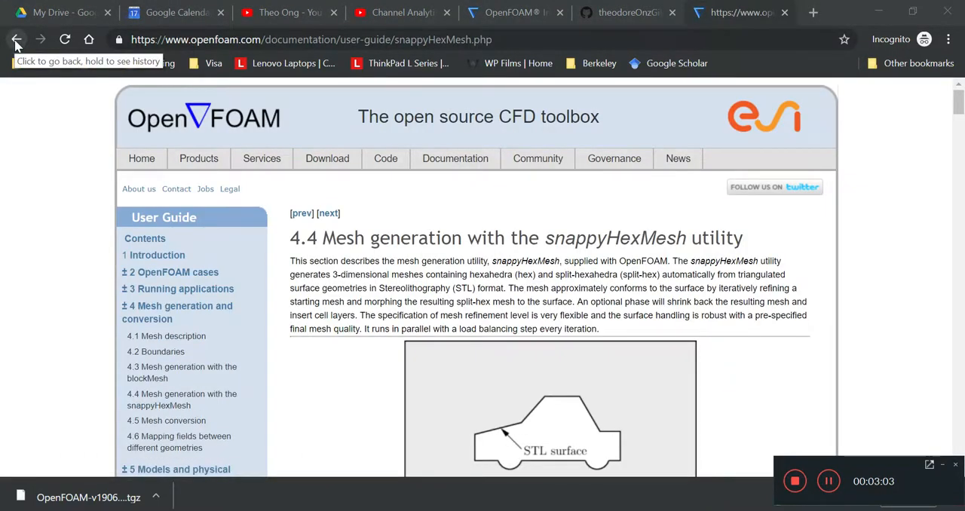
Step: Return to results and open 'Mesh generation with the snappyHexMesh' to see Figure 4.8
click(18, 39)
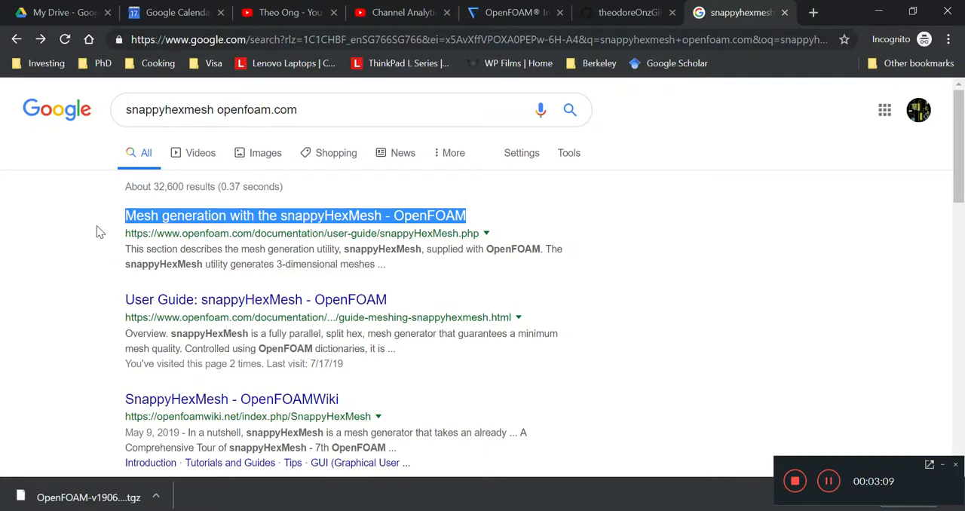
click(295, 215)
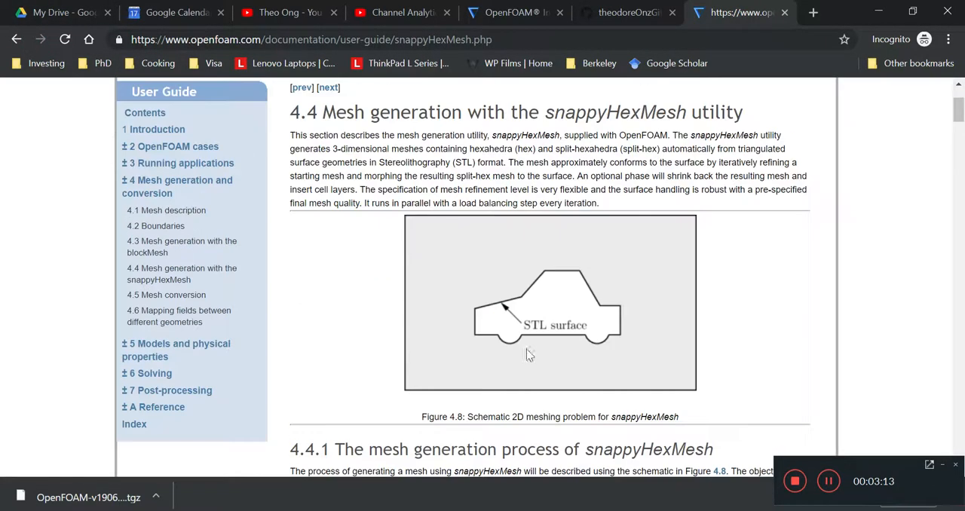
mouse_move(477, 328)
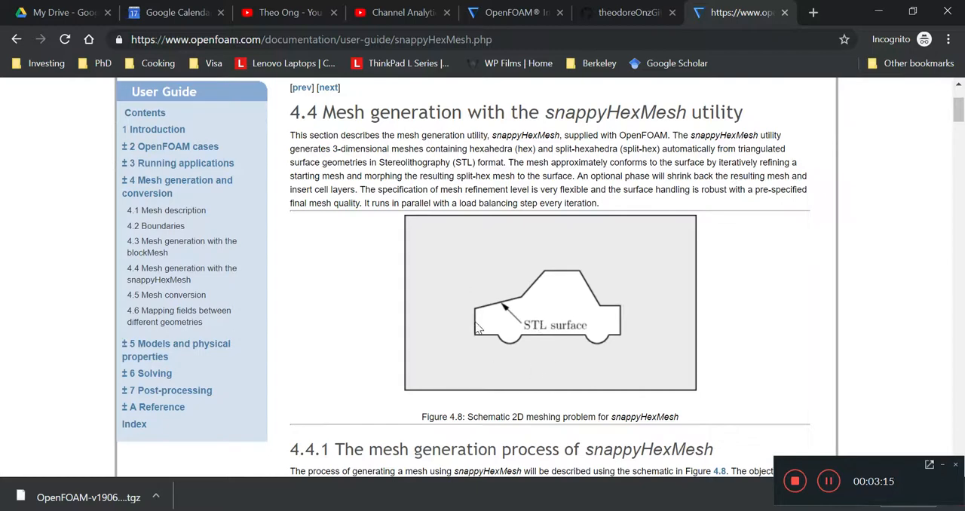
mouse_move(539, 338)
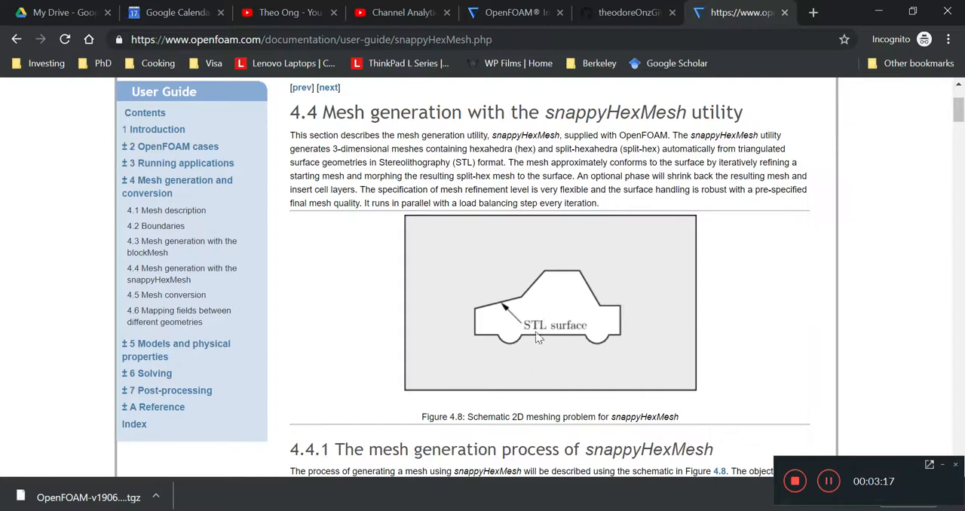
click(524, 311)
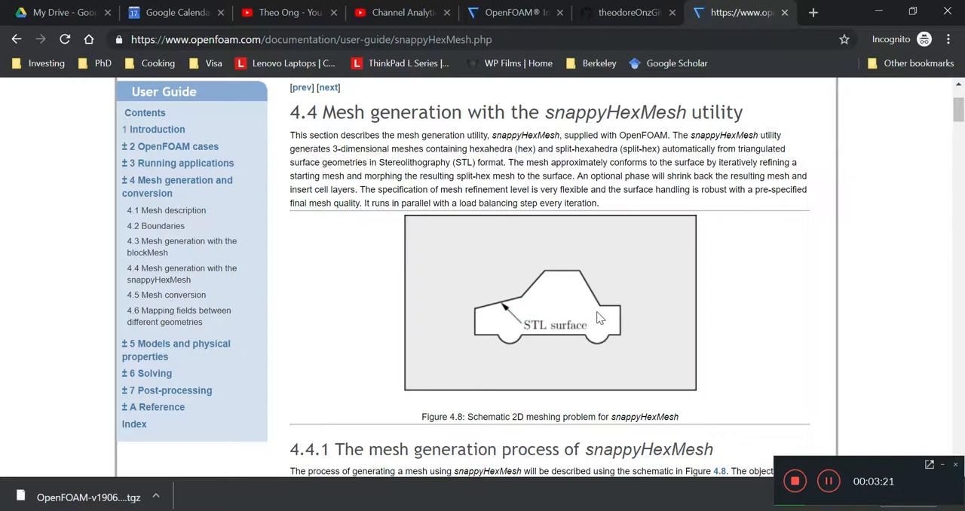
mouse_move(576, 341)
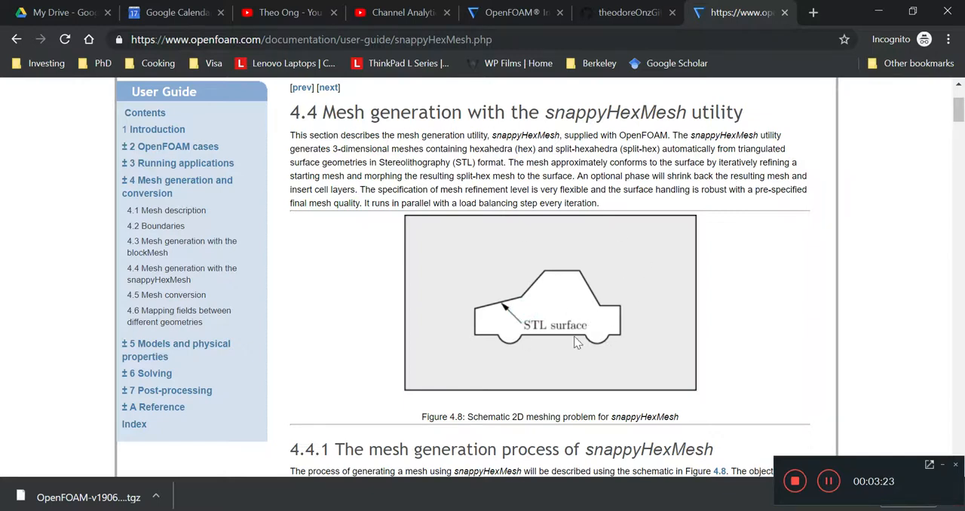
mouse_move(569, 316)
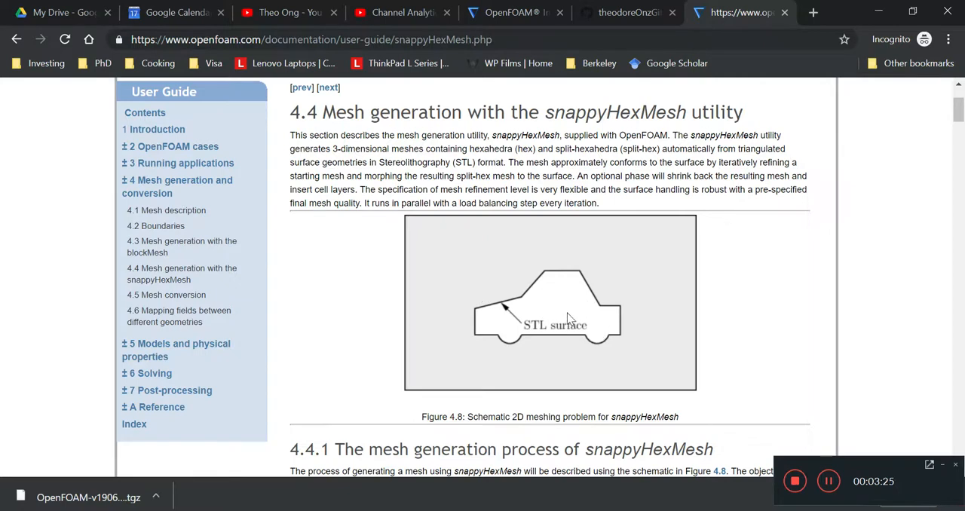
mouse_move(573, 307)
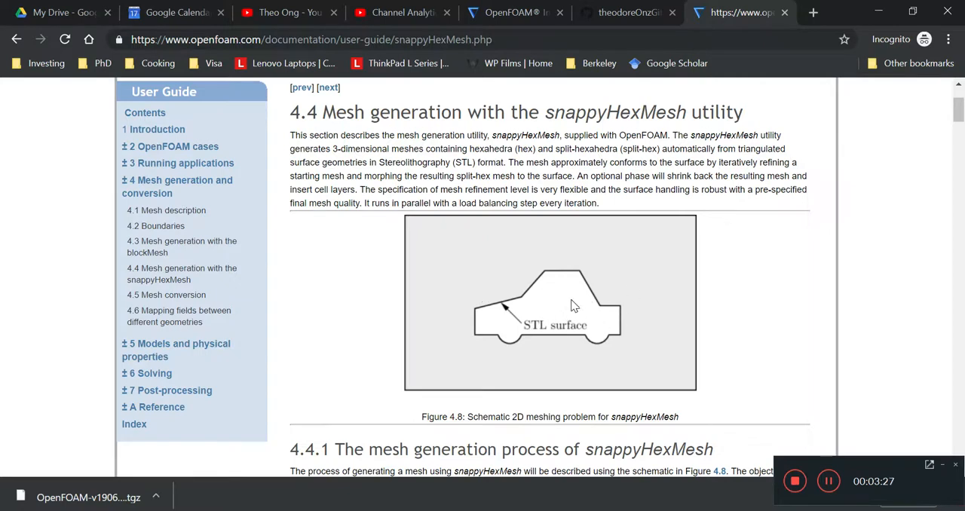
mouse_move(411, 225)
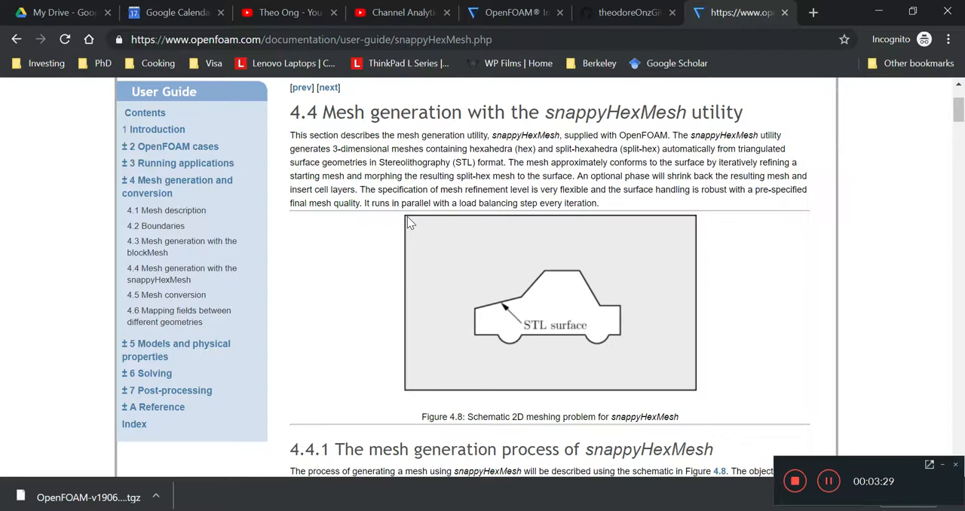
mouse_move(436, 243)
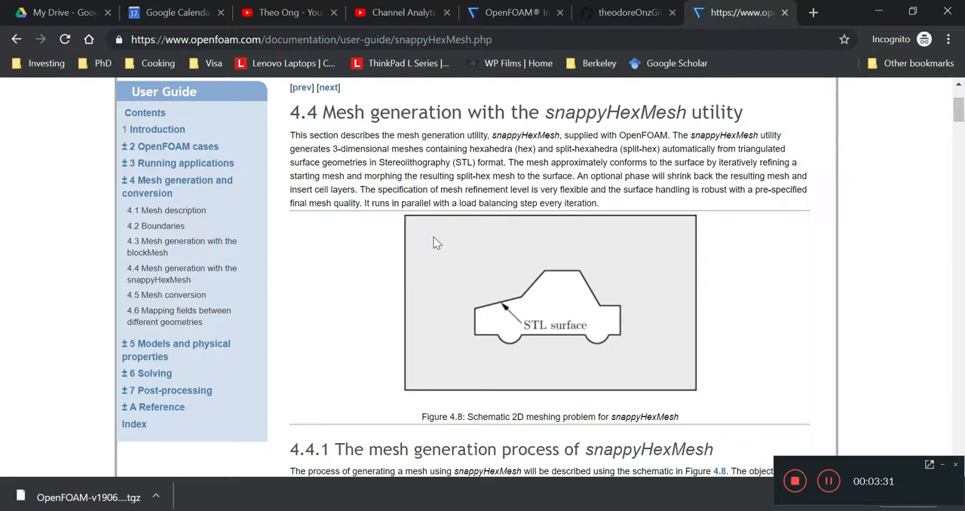
mouse_move(699, 396)
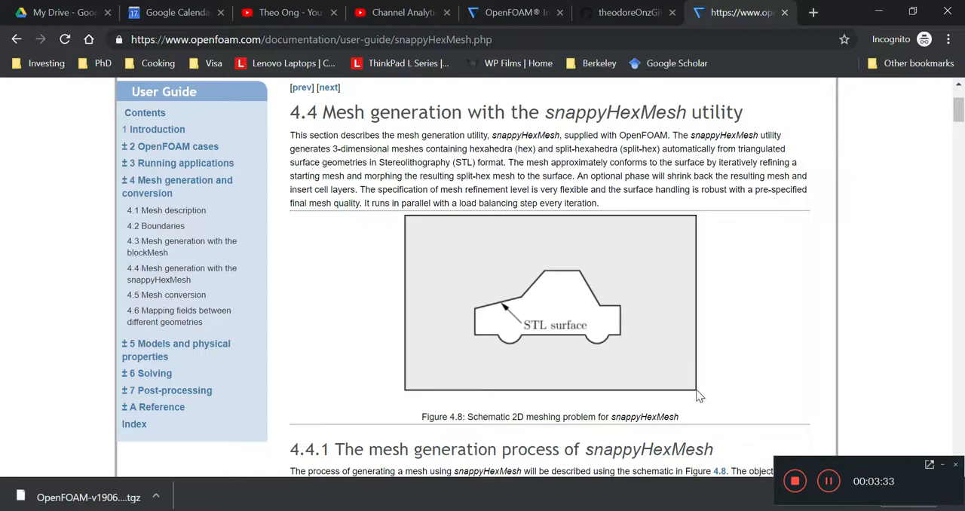
mouse_move(539, 322)
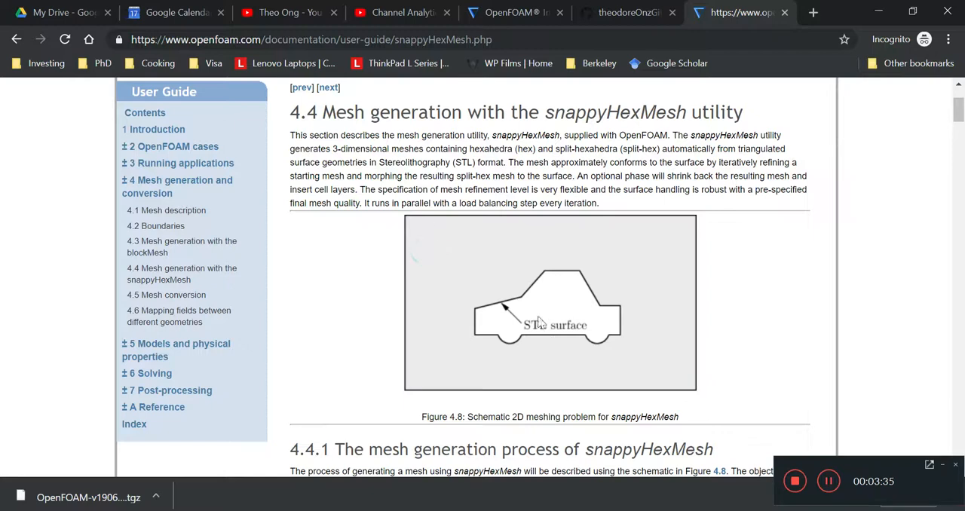
mouse_move(575, 334)
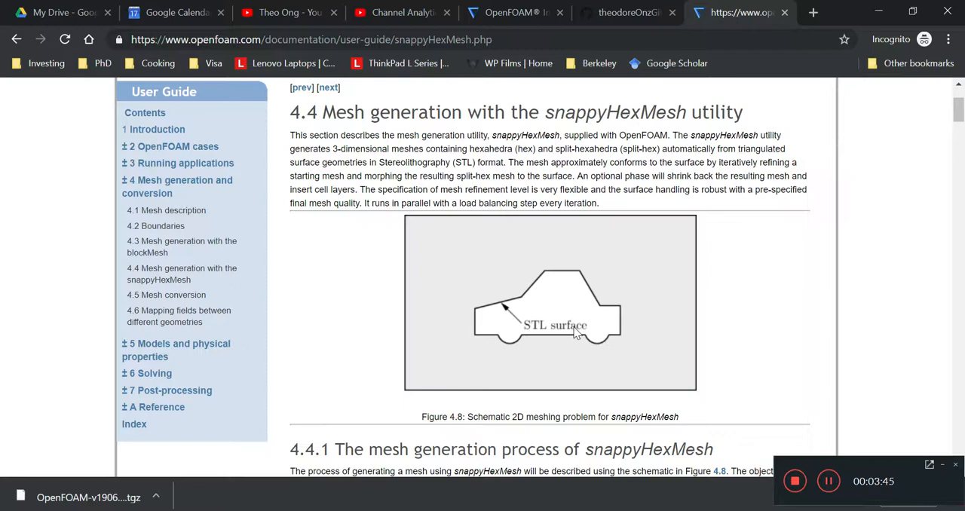
mouse_move(479, 323)
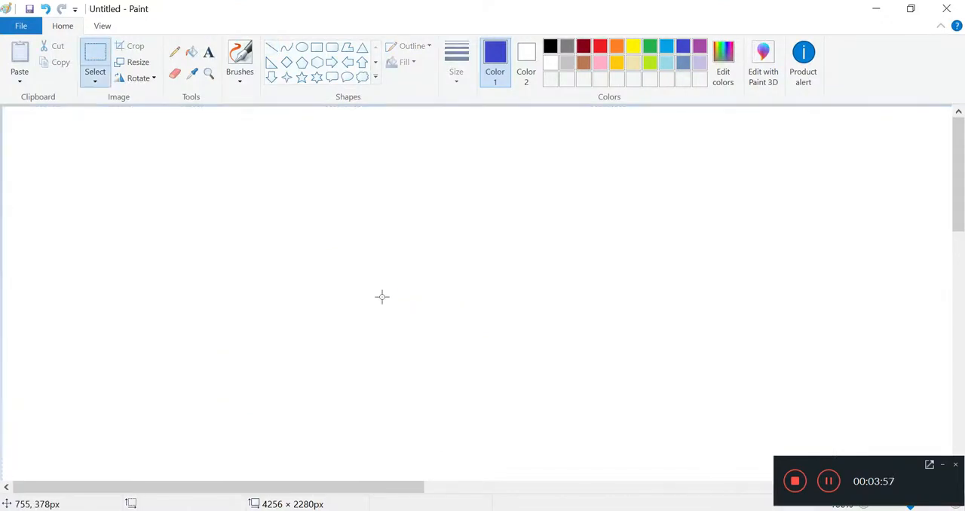
Step: Draw a blue rectangle and place a copy of the red bean inside it
click(316, 47)
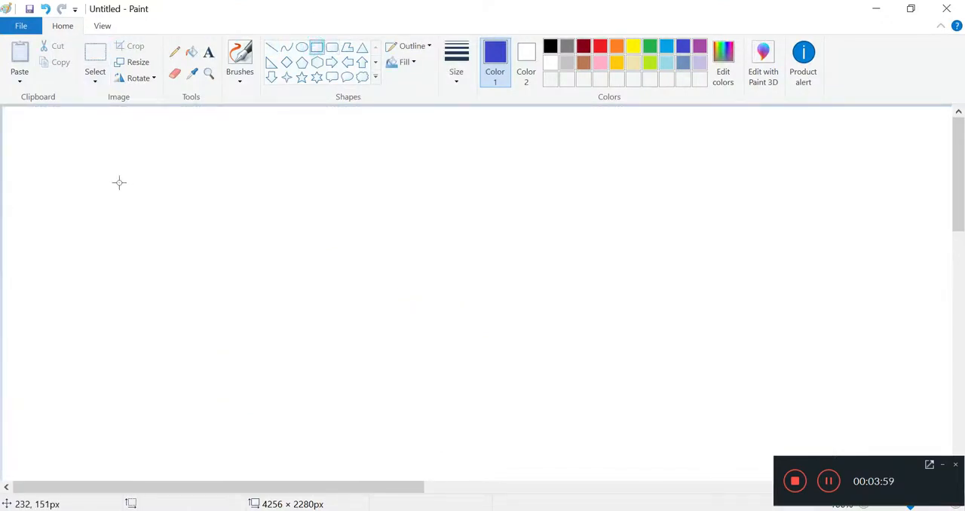
drag(118, 183, 456, 348)
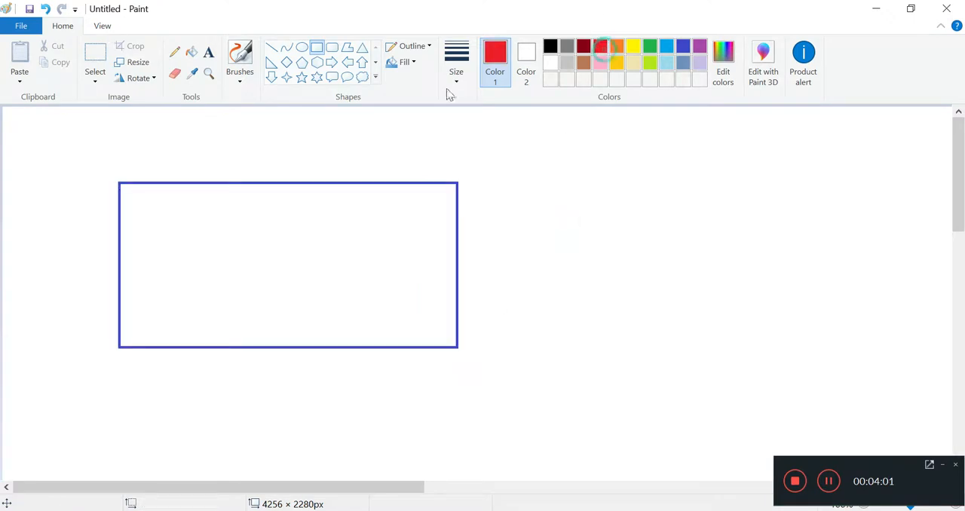
click(240, 59)
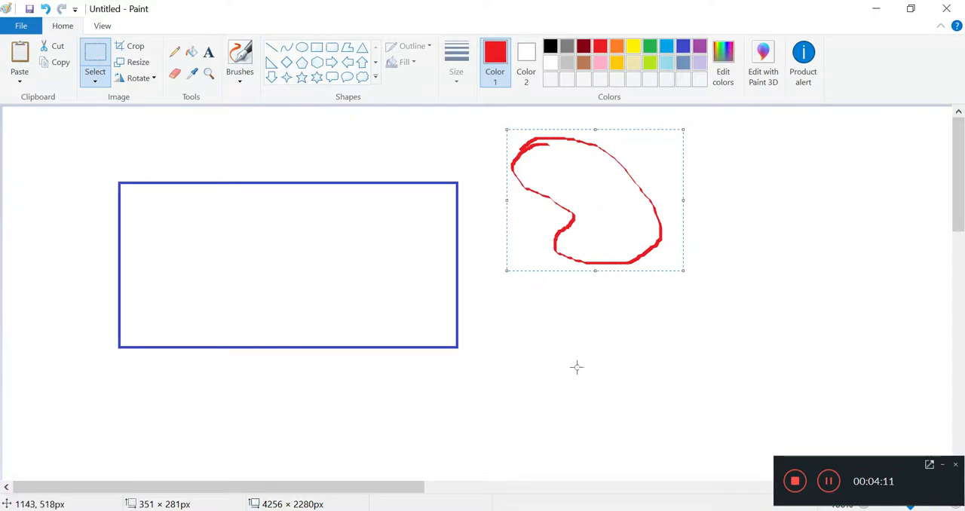
drag(596, 199, 294, 264)
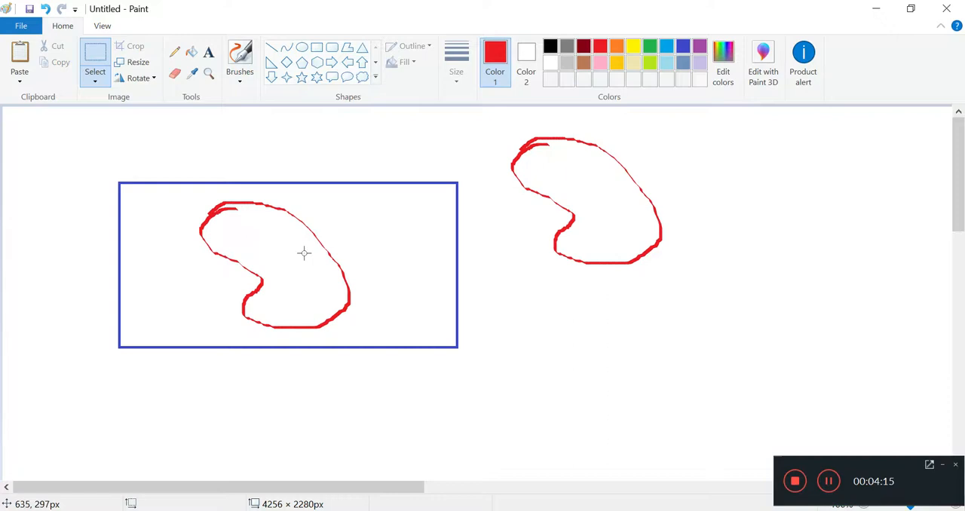
mouse_move(248, 252)
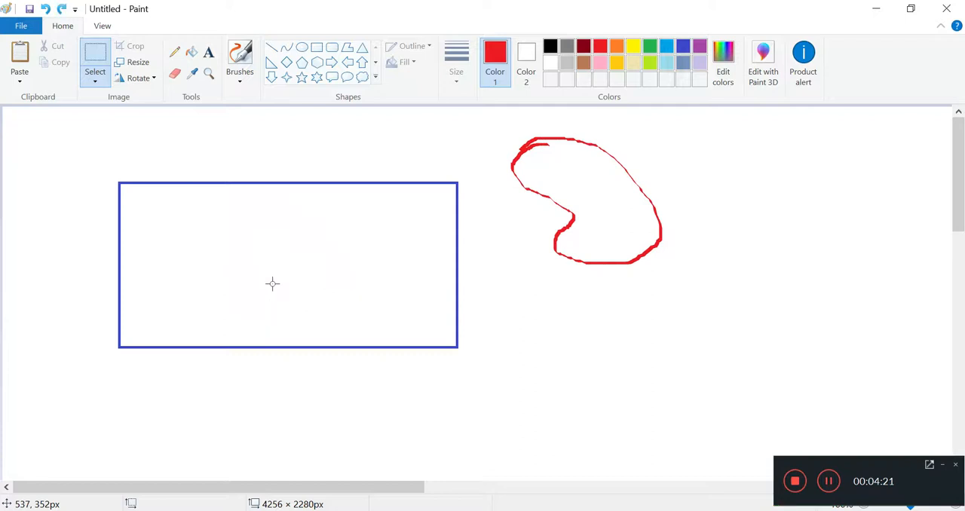
Step: Draw red horizontal and vertical grid lines across the blue rectangle
click(271, 46)
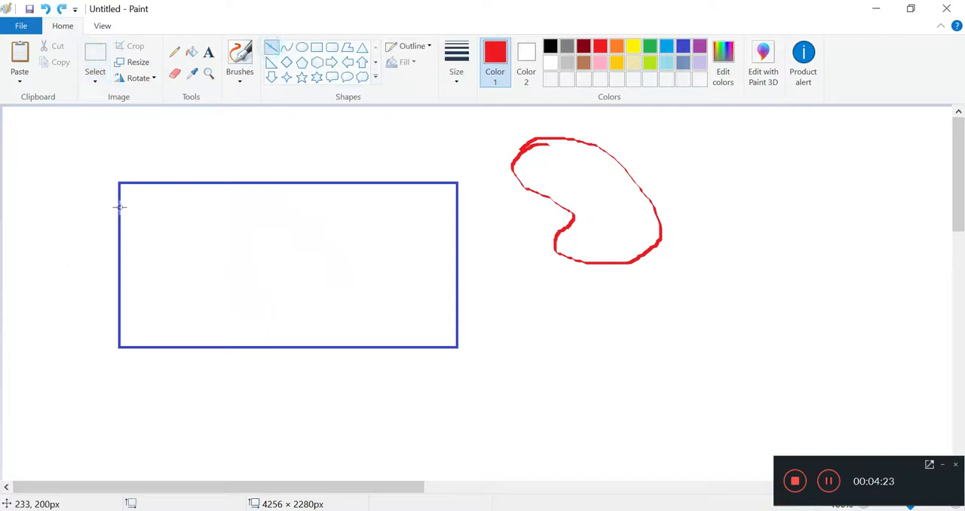
drag(119, 206, 456, 207)
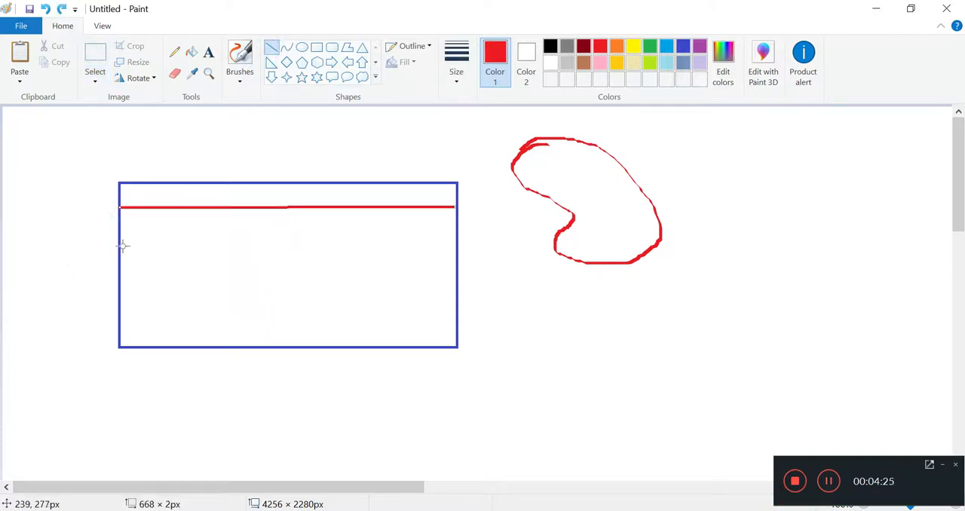
drag(121, 239, 455, 239)
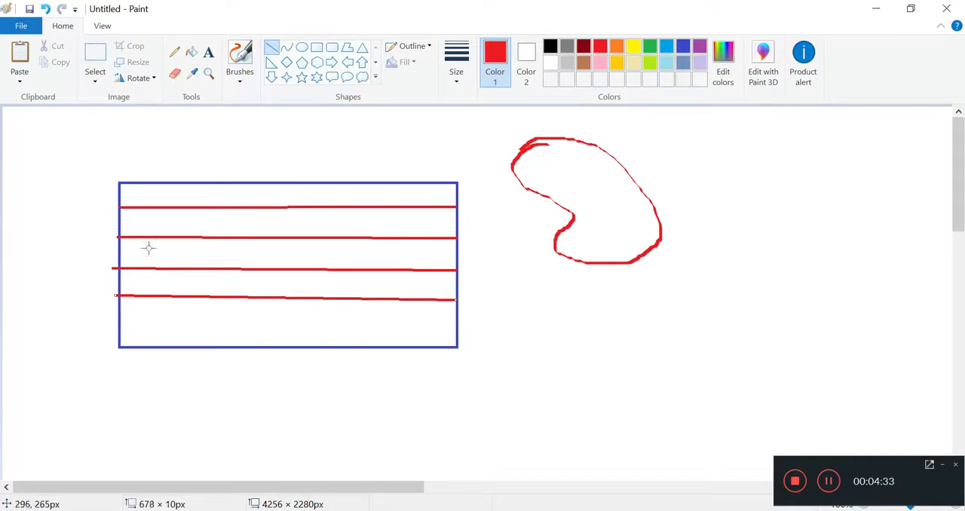
drag(119, 325, 455, 325)
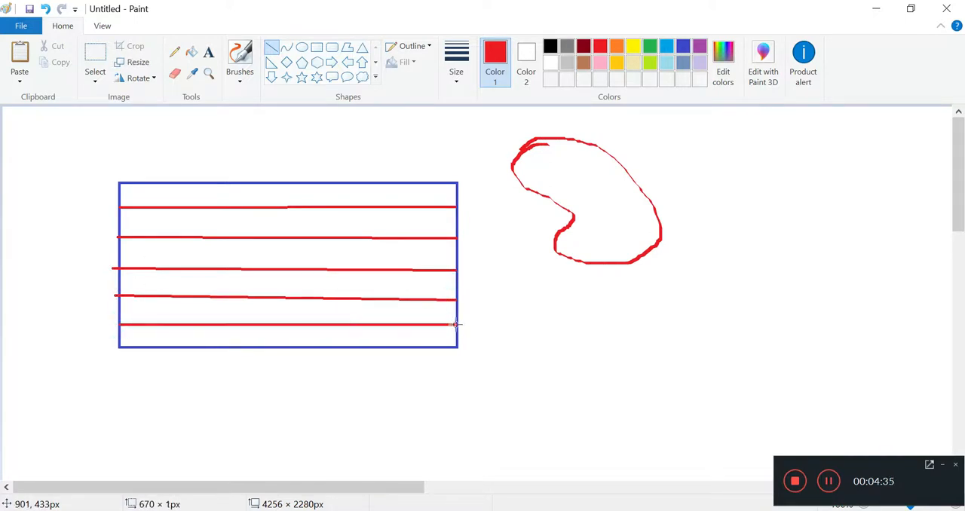
drag(145, 185, 146, 347)
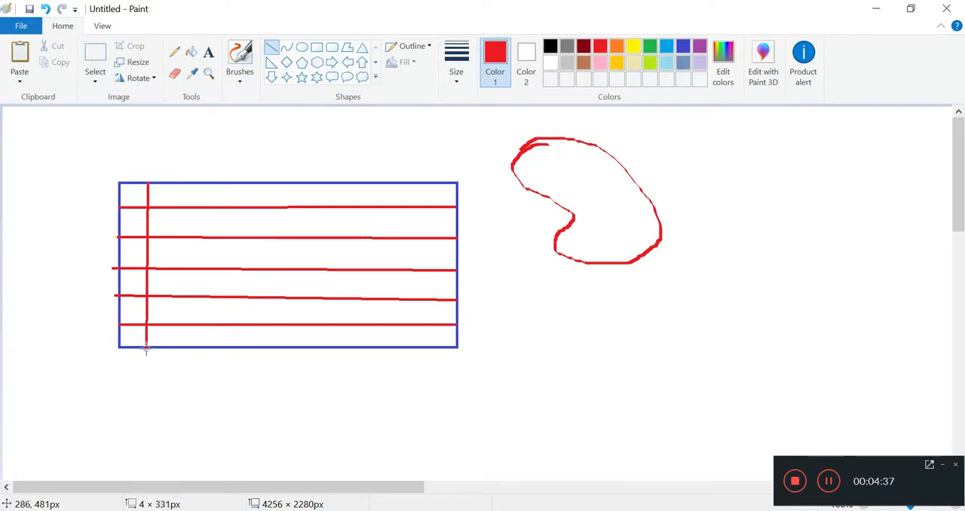
drag(176, 187, 175, 346)
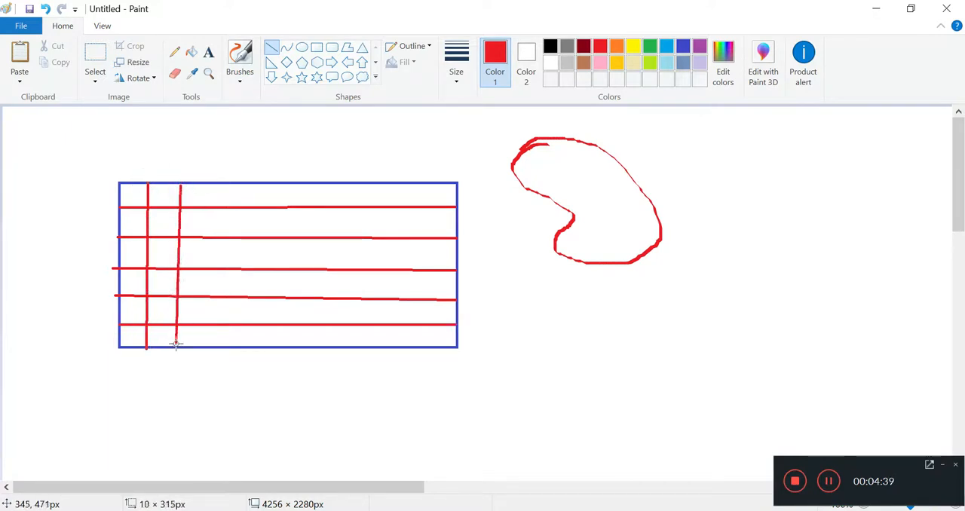
drag(217, 187, 210, 346)
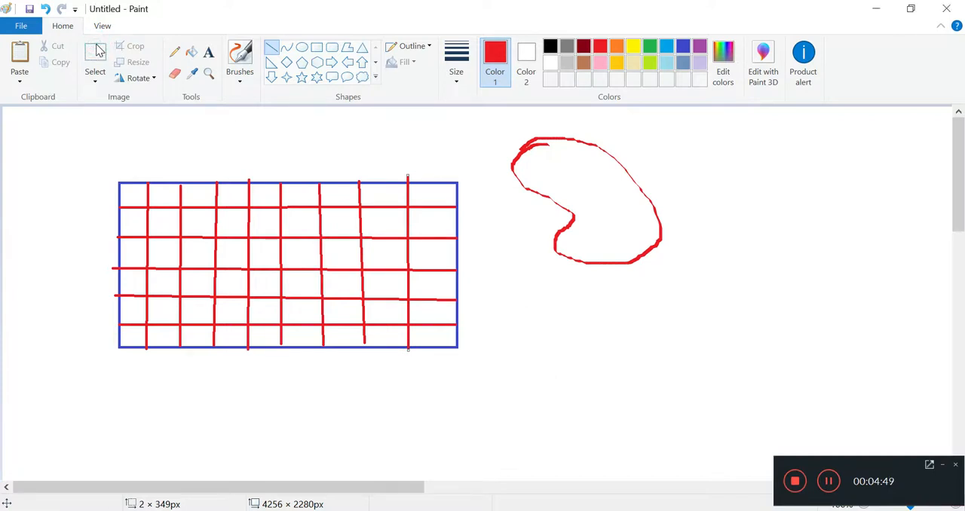
click(95, 56)
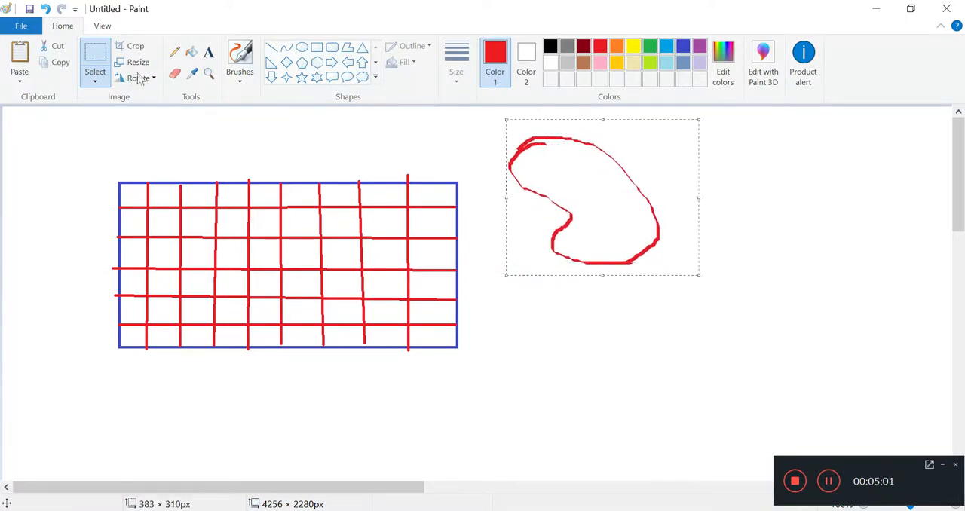
Step: Free-form select the bean, move it onto the grid, and sketch a bean outline there
click(95, 64)
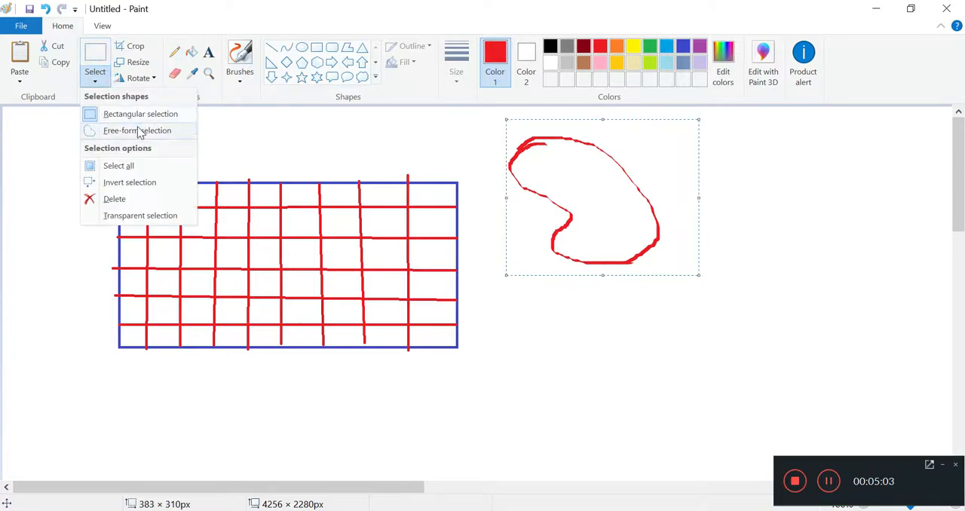
click(137, 130)
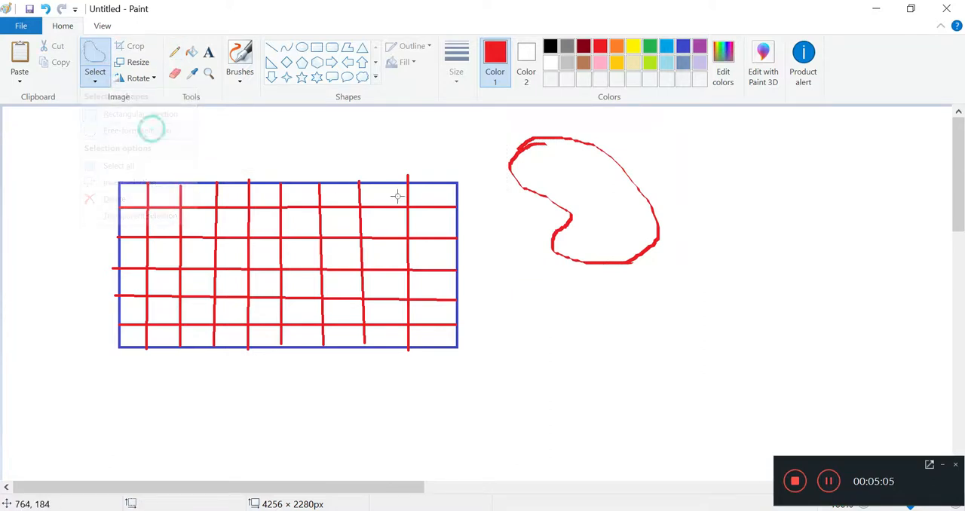
drag(498, 169, 677, 272)
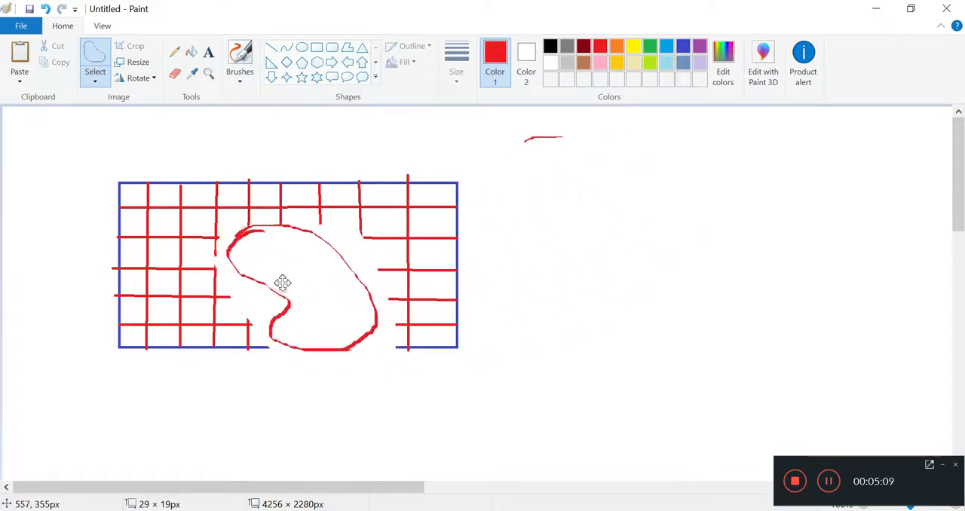
drag(283, 283, 268, 264)
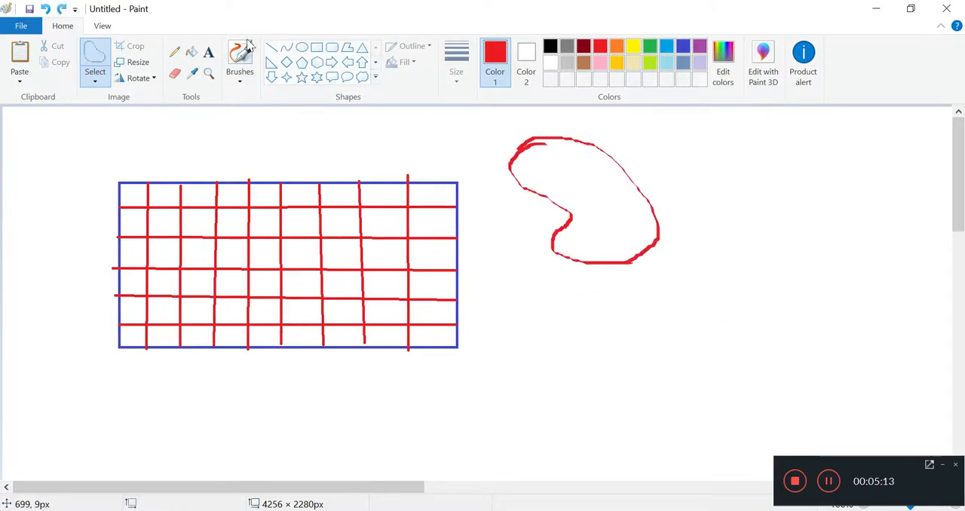
drag(245, 197, 204, 265)
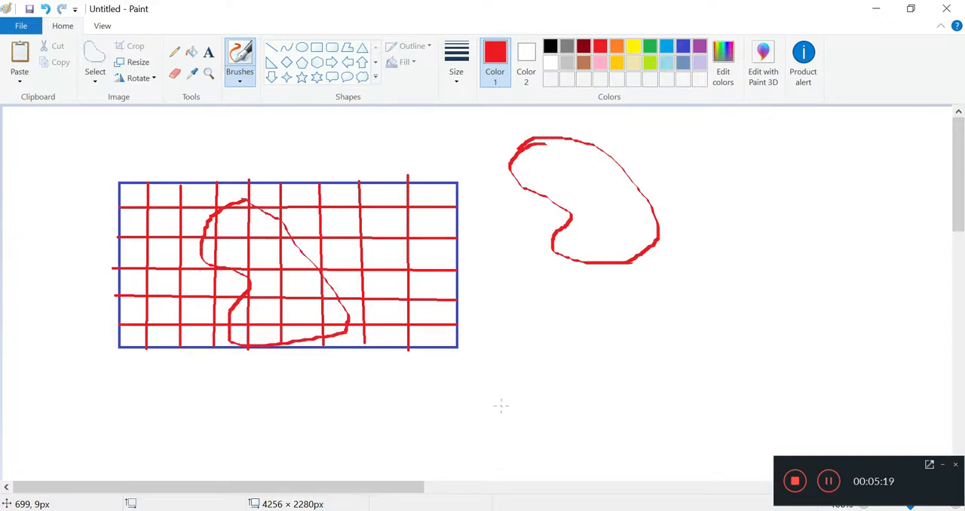
mouse_move(332, 365)
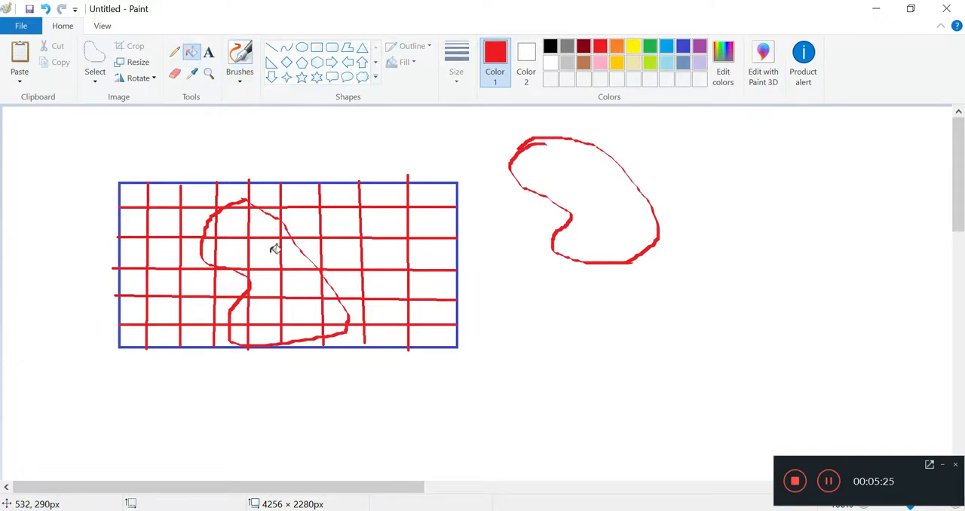
mouse_move(271, 237)
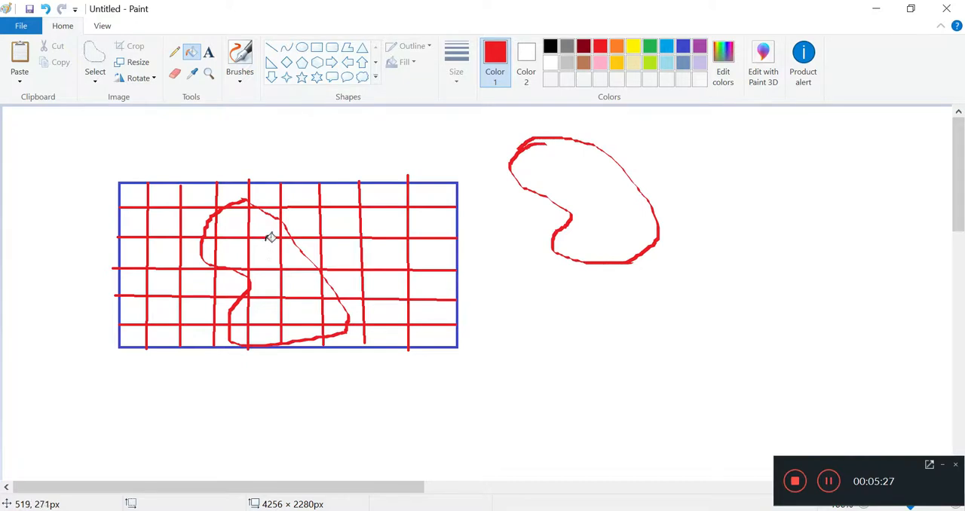
mouse_move(272, 239)
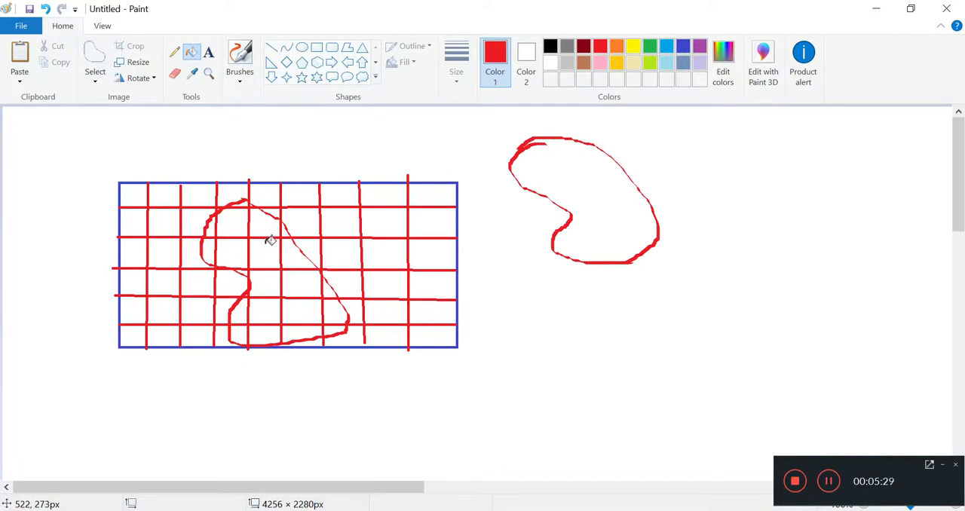
mouse_move(276, 249)
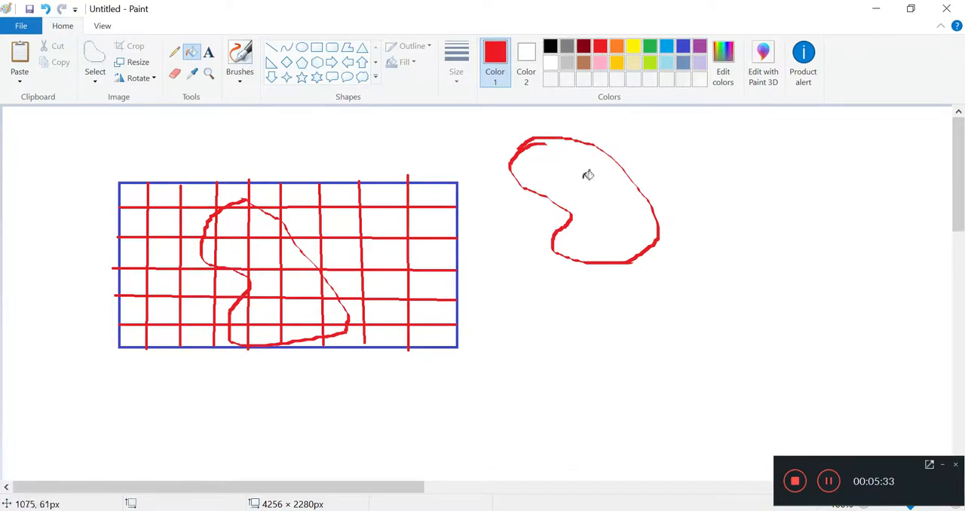
mouse_move(283, 221)
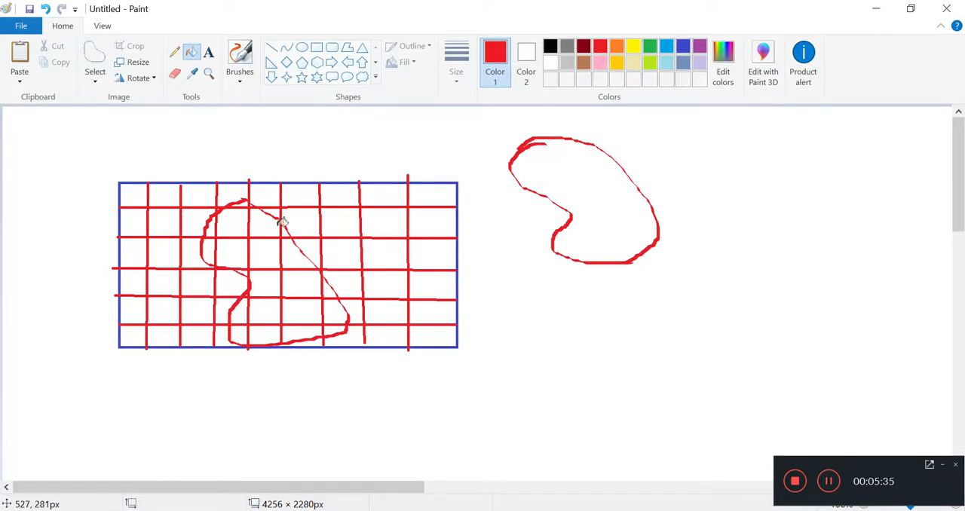
Step: Fill two grid cells inside the bean outline with orange
click(496, 53)
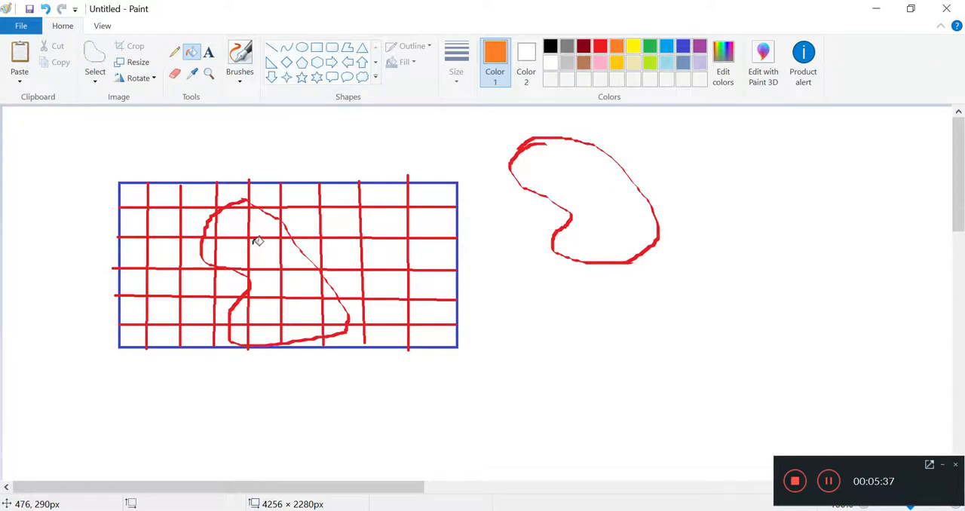
click(263, 254)
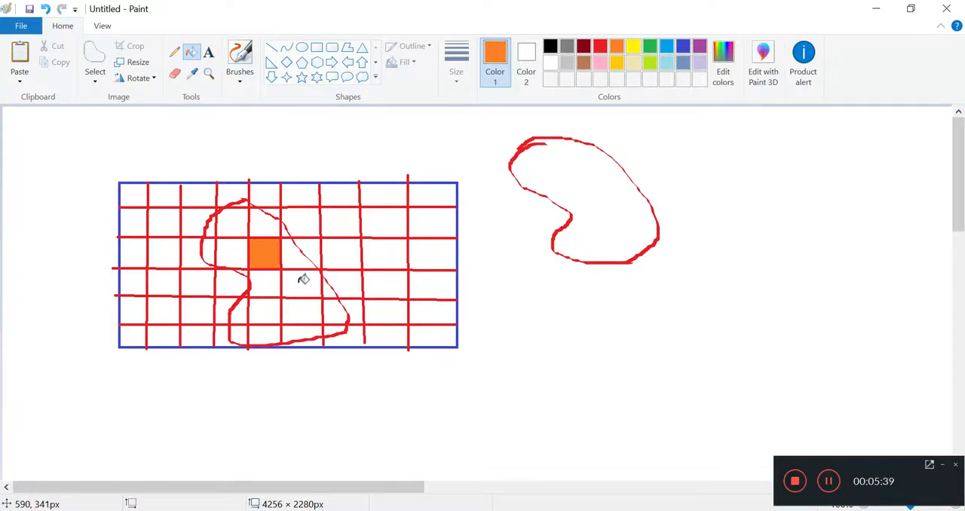
click(300, 297)
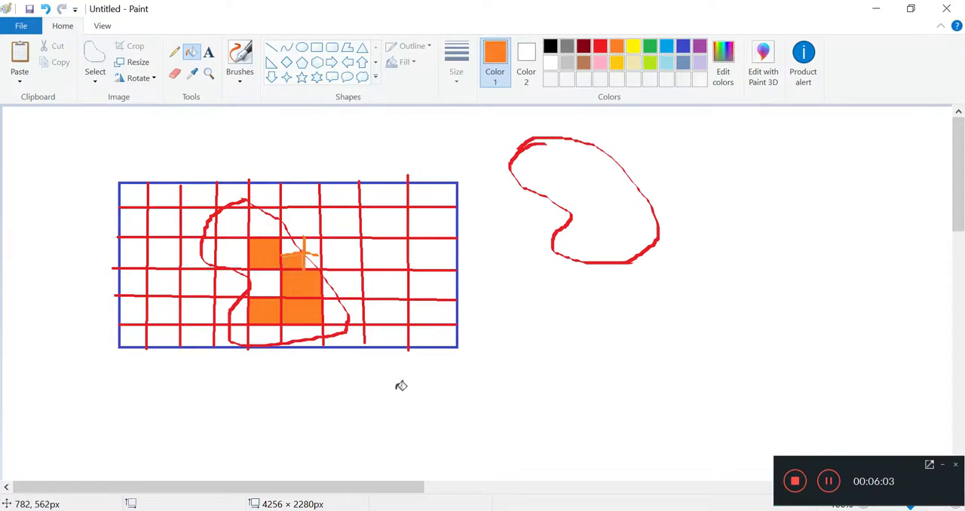
click(240, 56)
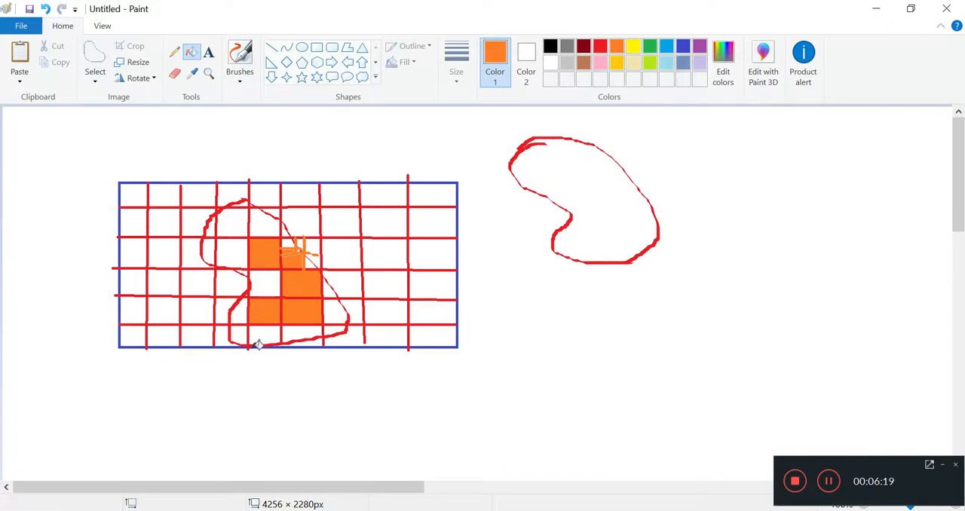
mouse_move(322, 363)
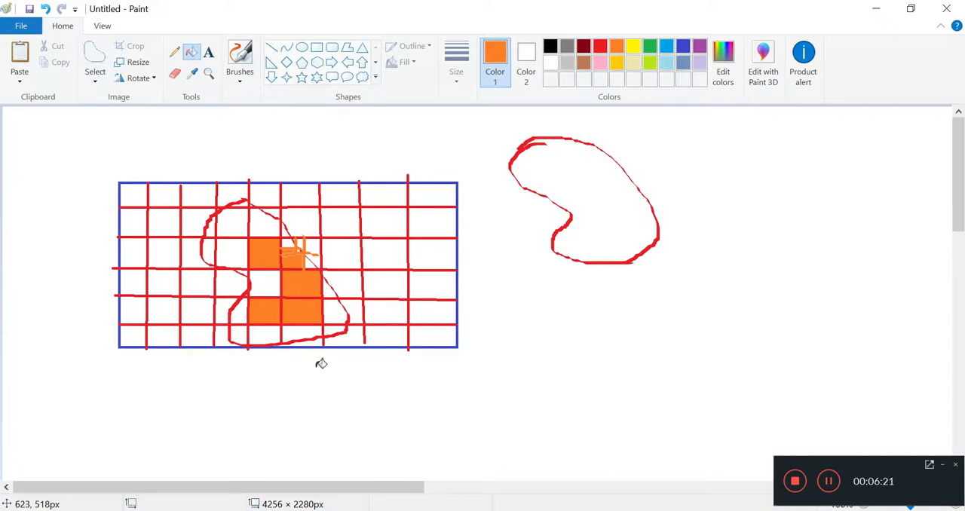
mouse_move(342, 324)
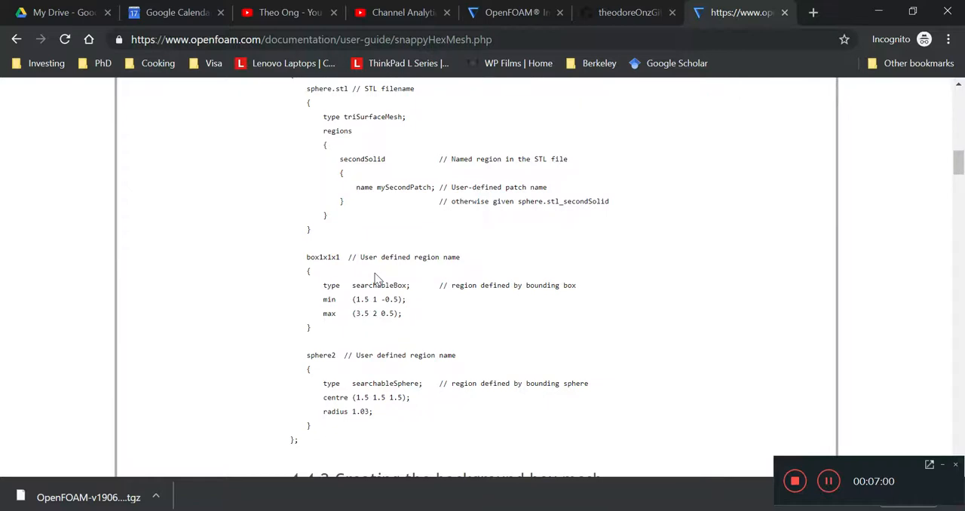
Step: Scroll past Figures 4.9–4.11 to section 4.4.4 Cell removal and Figure 4.12
scroll(down, 3)
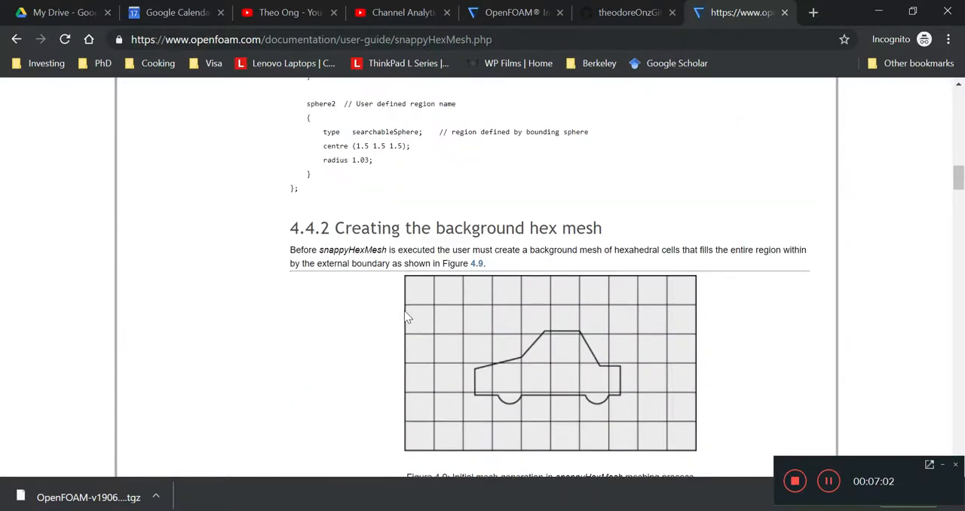
scroll(down, 3)
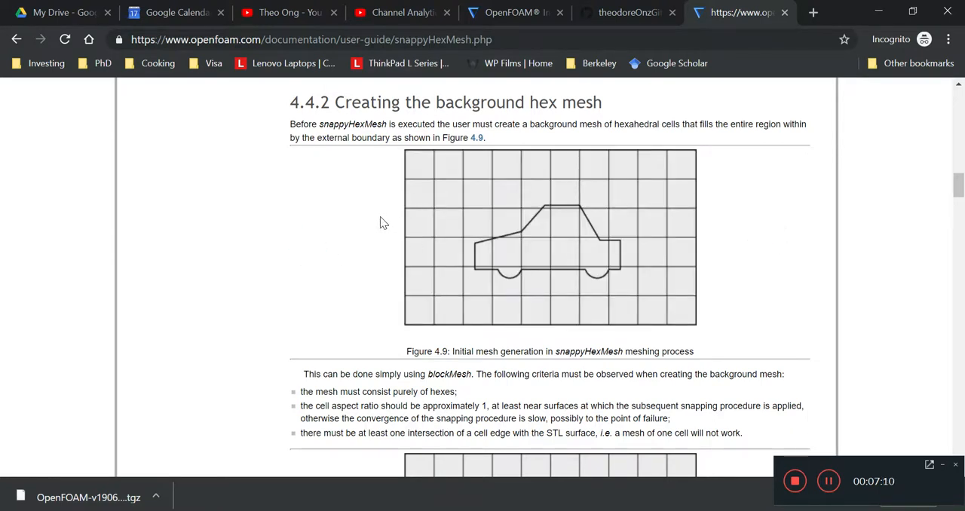
mouse_move(406, 227)
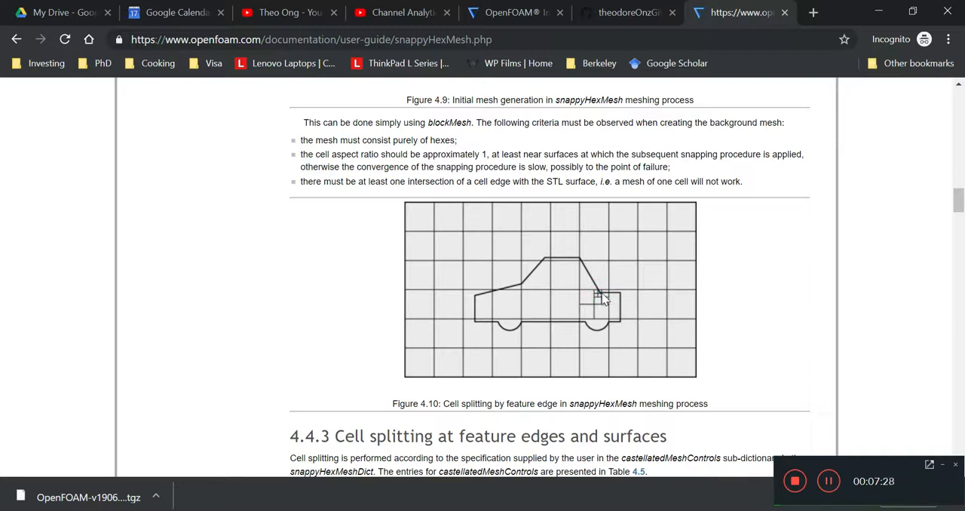
mouse_move(595, 316)
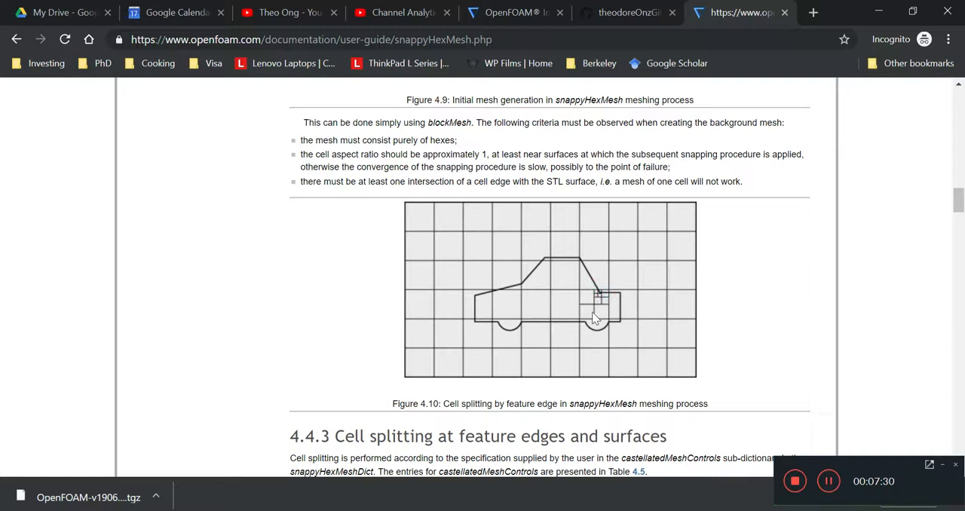
mouse_move(673, 290)
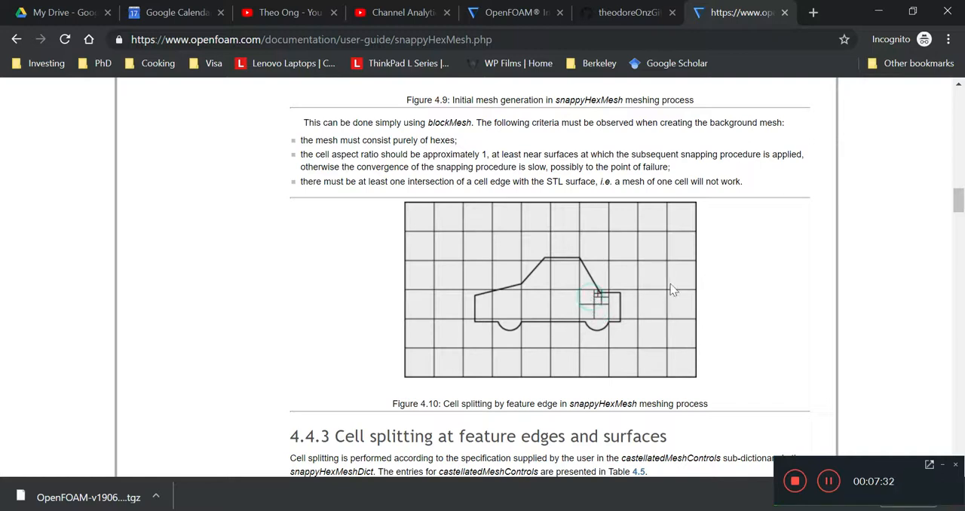
mouse_move(599, 317)
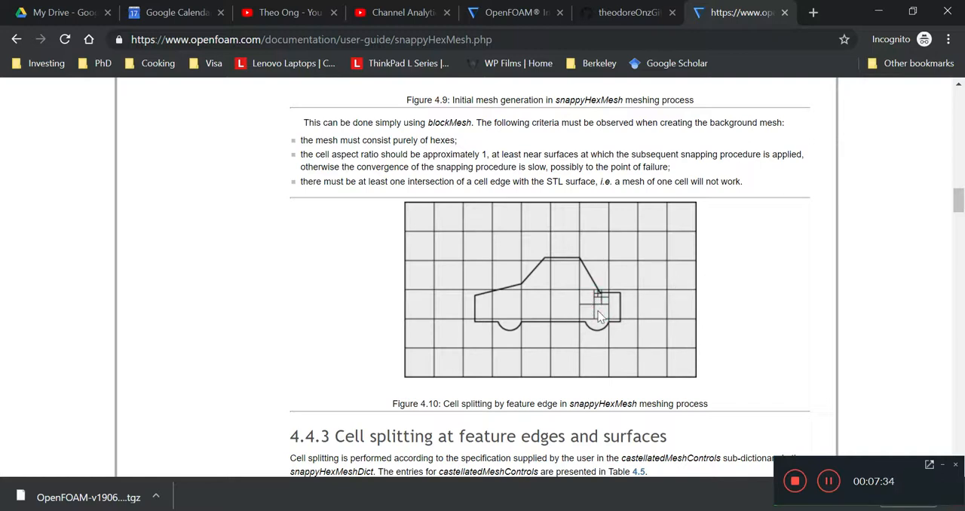
mouse_move(667, 316)
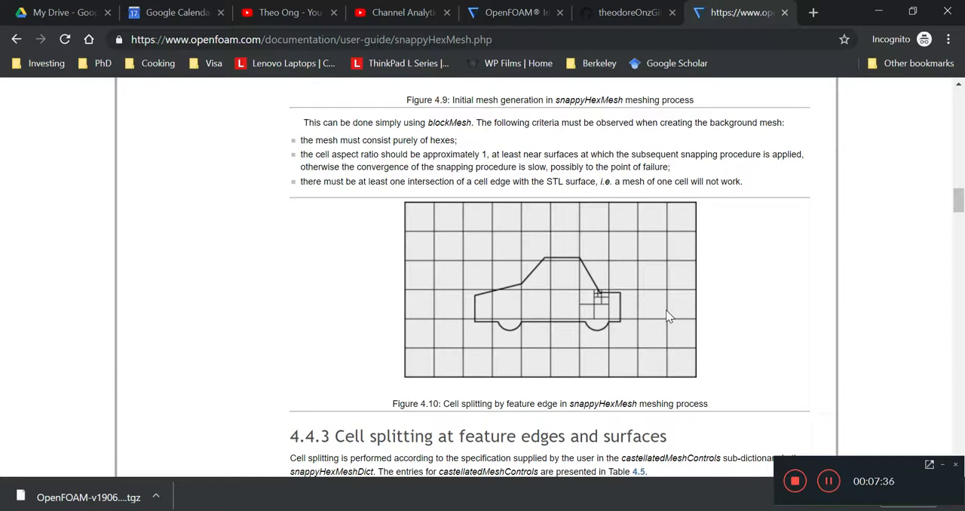
mouse_move(603, 317)
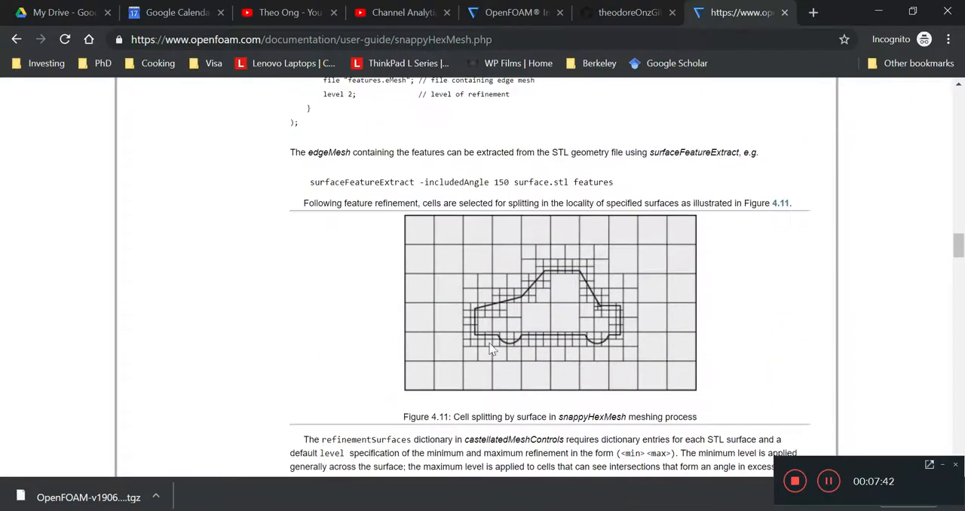
mouse_move(635, 356)
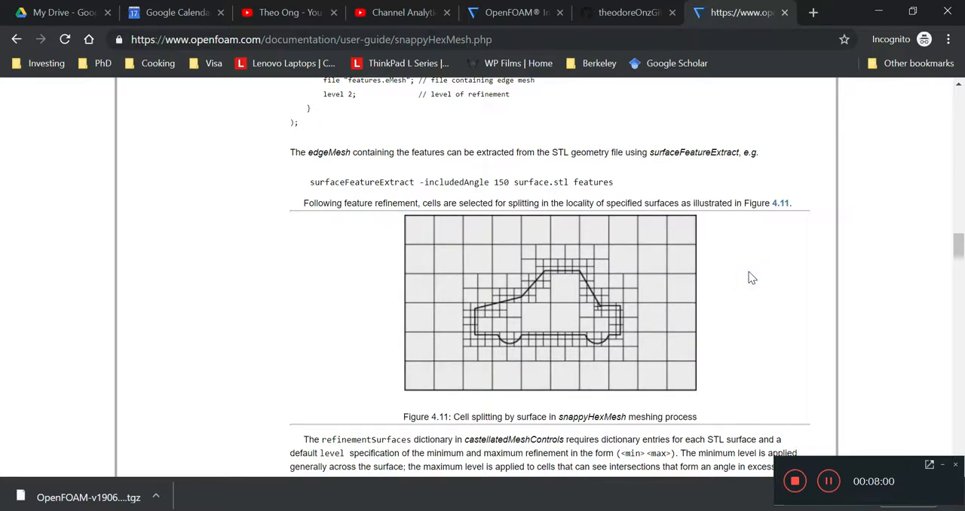
scroll(down, 3)
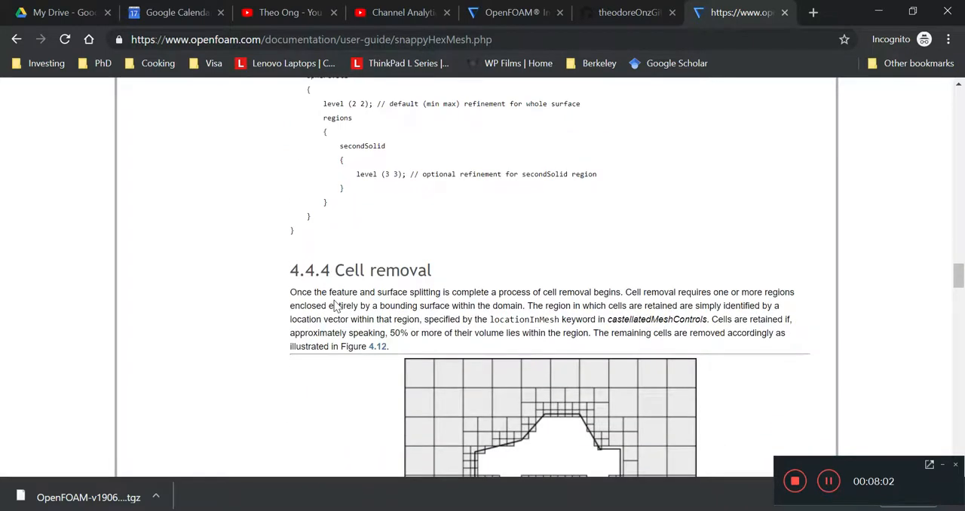
scroll(down, 3)
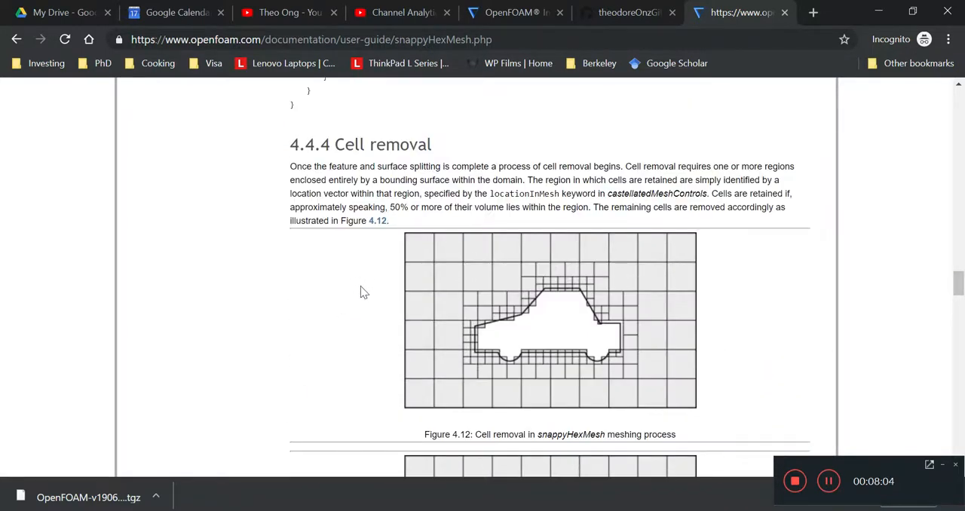
mouse_move(485, 326)
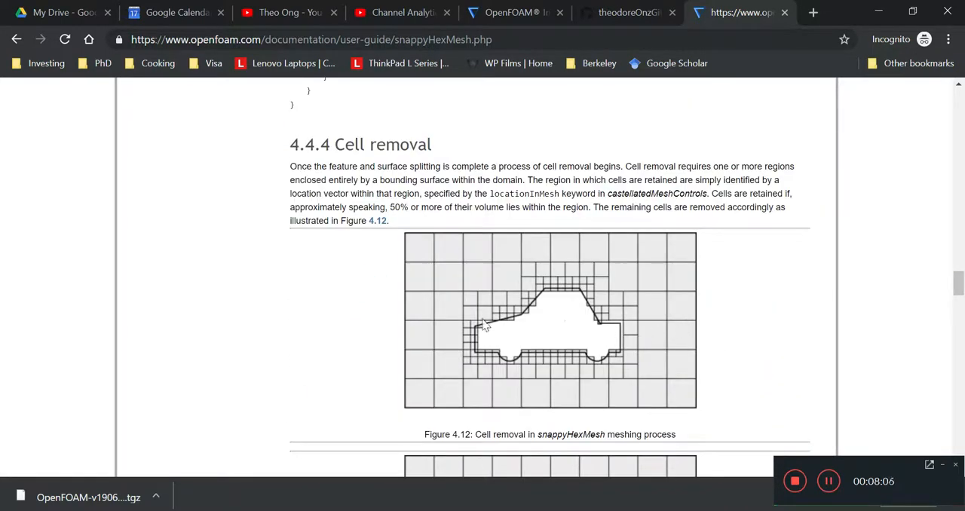
mouse_move(464, 305)
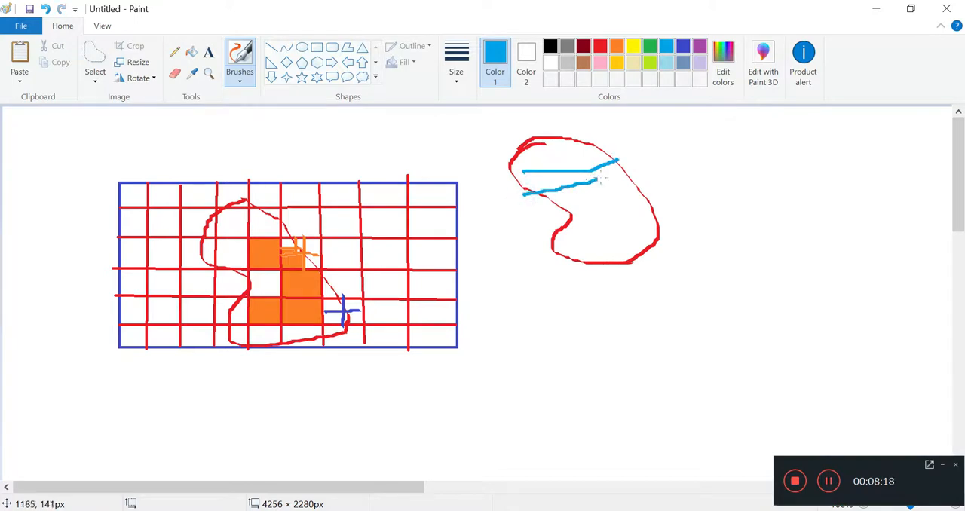
Step: Brush a blue grid of mesh lines inside the red bean, then a large blue rectangle below
drag(527, 184, 645, 193)
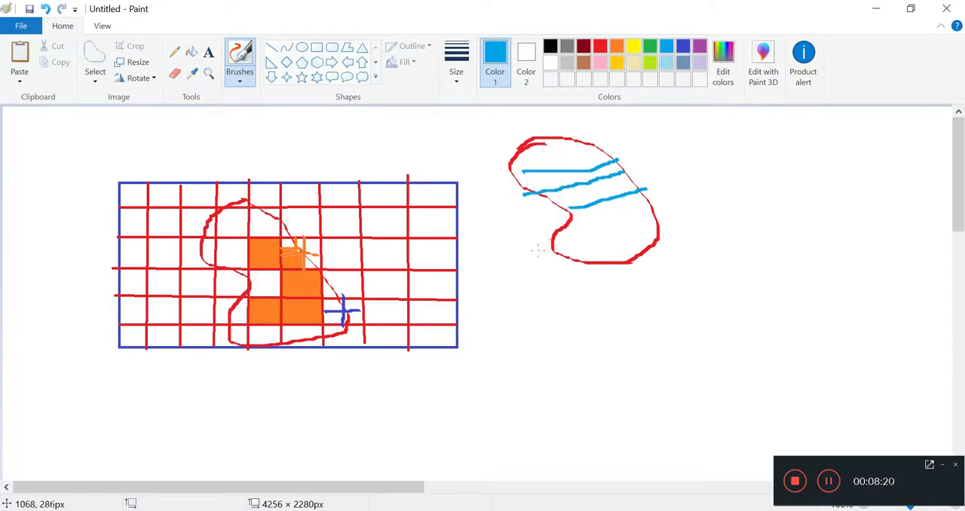
drag(536, 249, 659, 219)
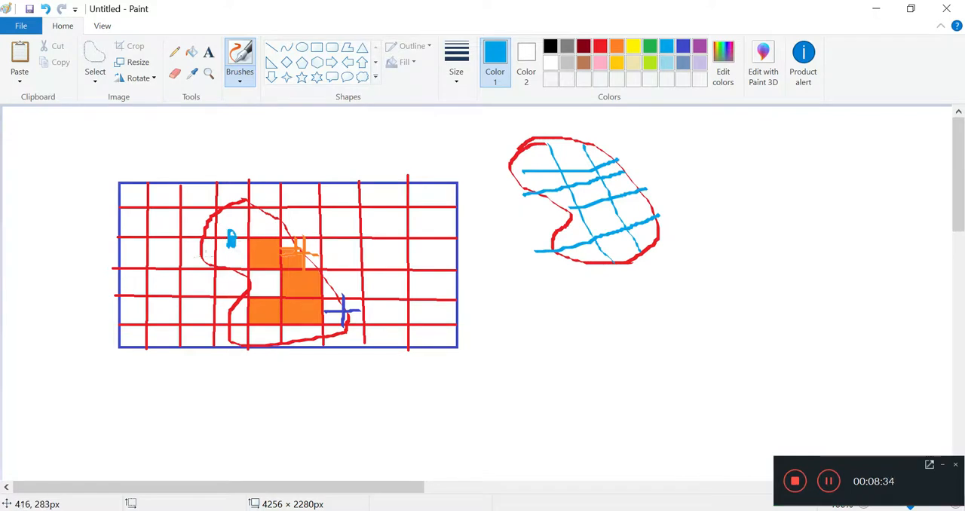
mouse_move(332, 402)
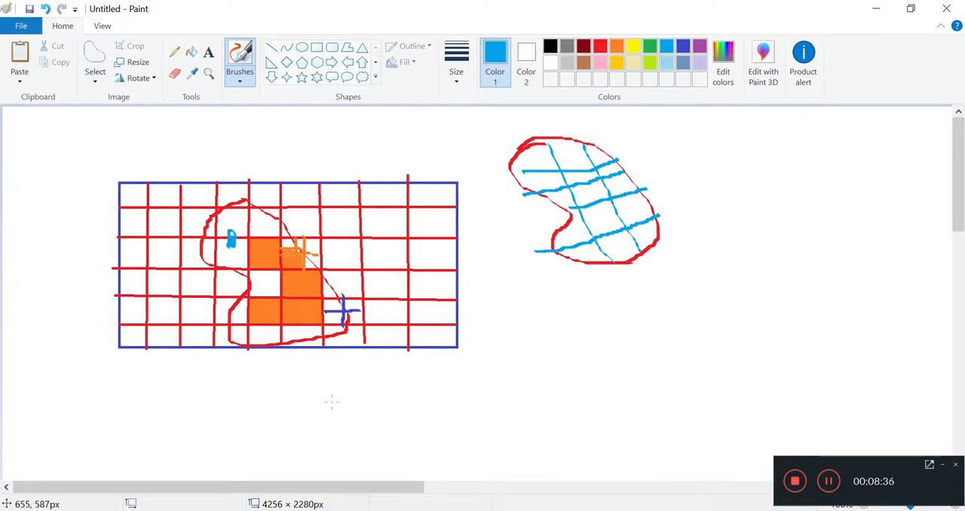
mouse_move(264, 365)
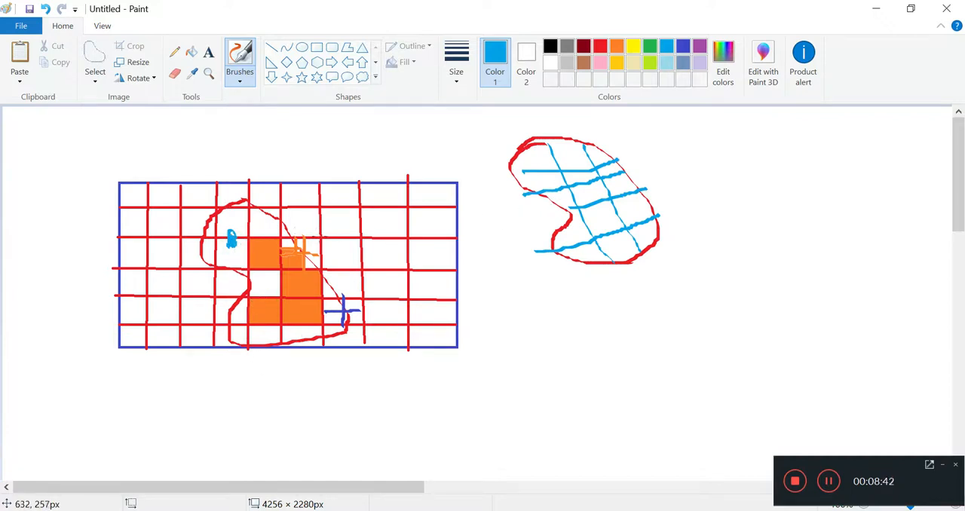
drag(286, 237, 513, 219)
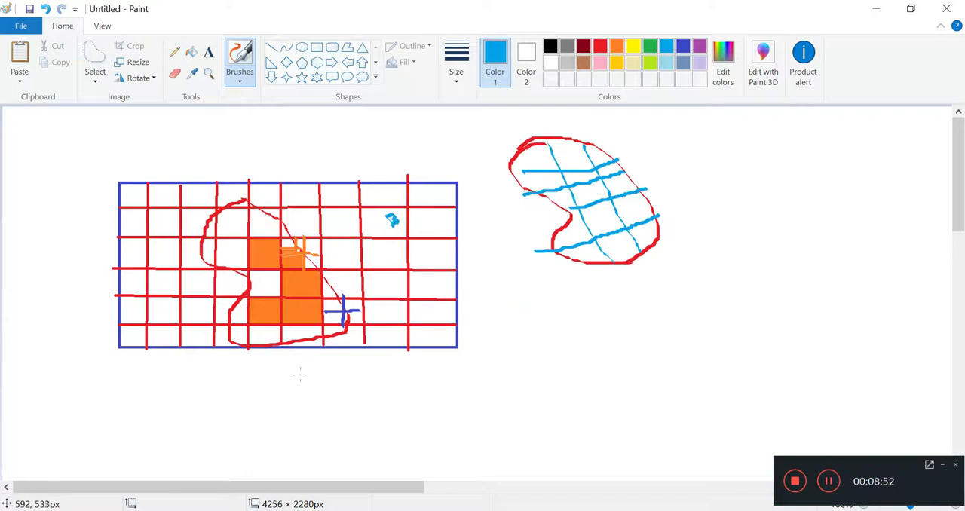
drag(514, 301, 524, 427)
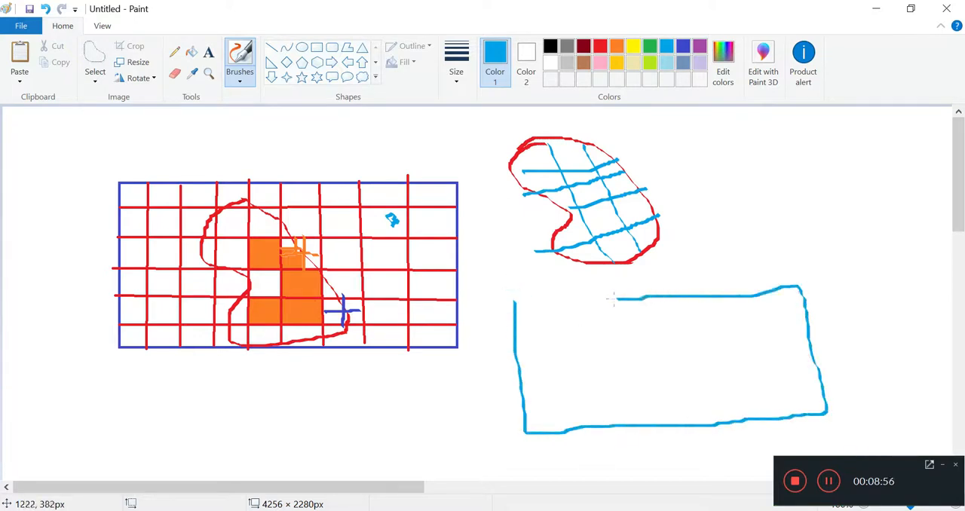
Step: Draw a blue bean inside the rectangle, scribble the gap, and loop green around the bean
drag(622, 324, 656, 396)
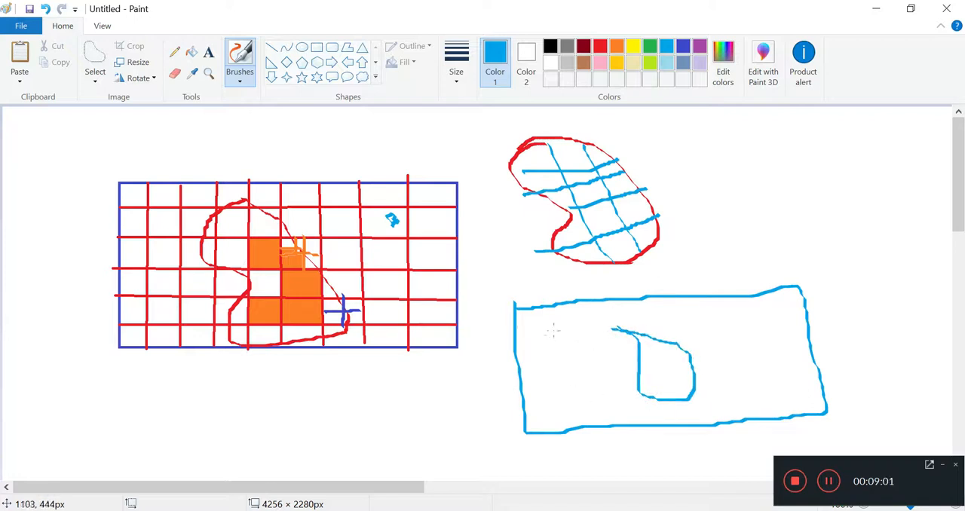
drag(513, 309, 611, 392)
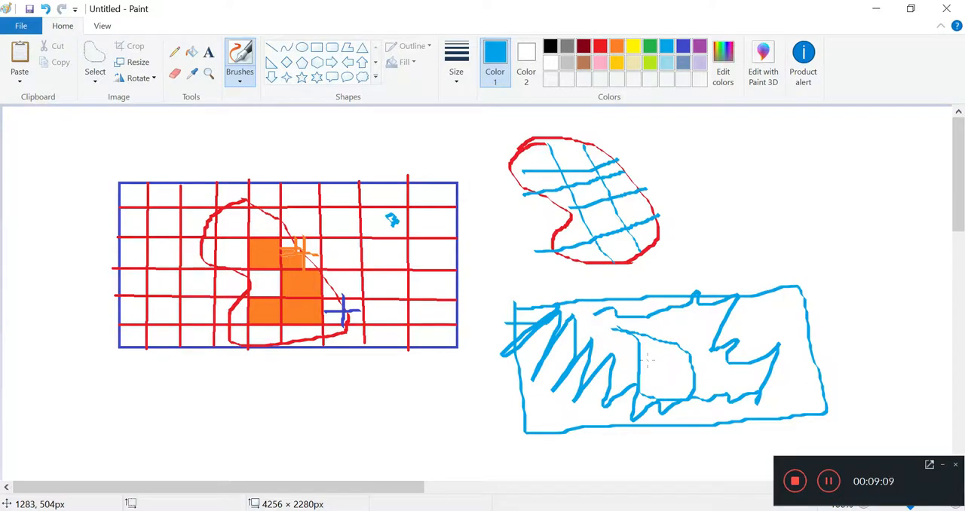
mouse_move(644, 362)
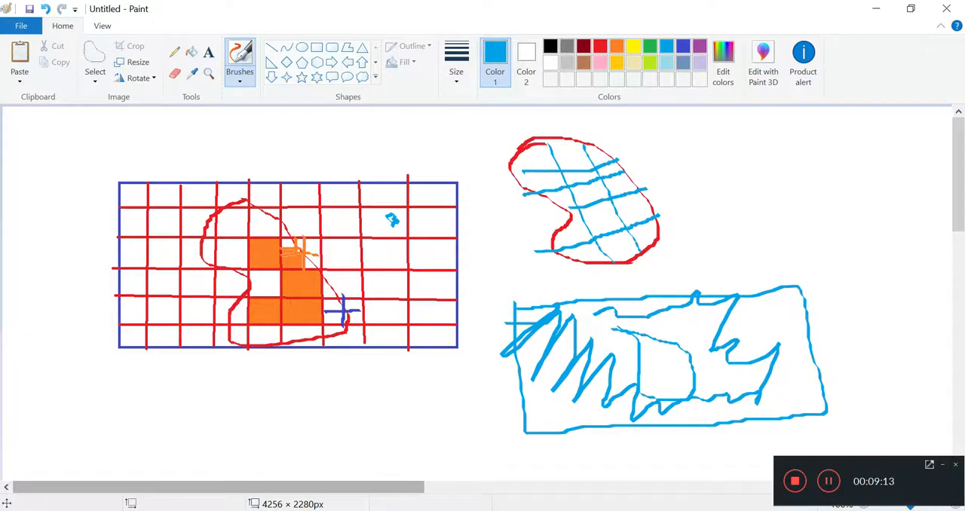
mouse_move(670, 27)
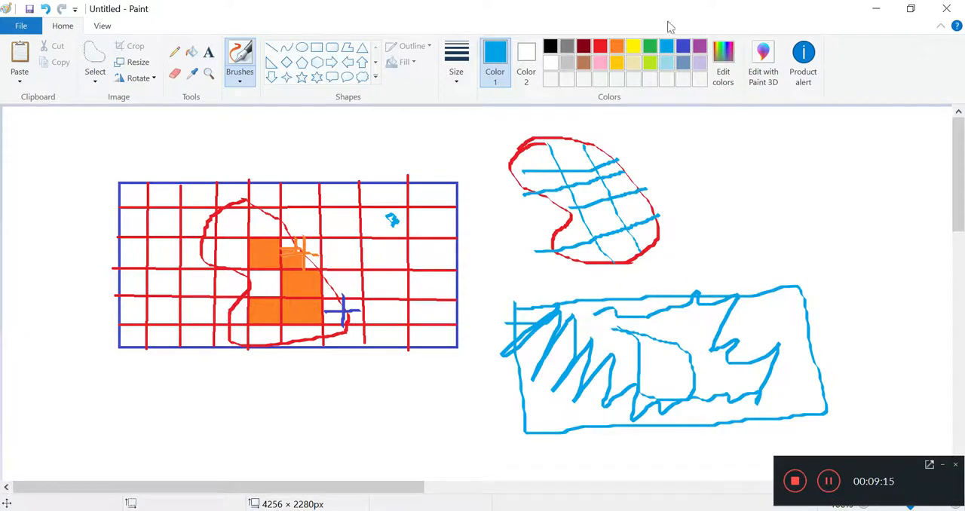
click(649, 46)
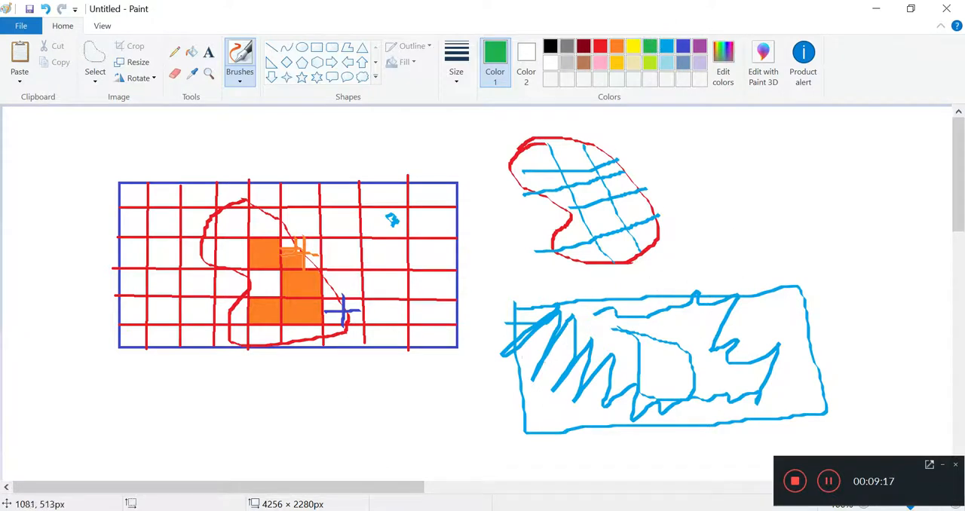
drag(528, 347, 769, 328)
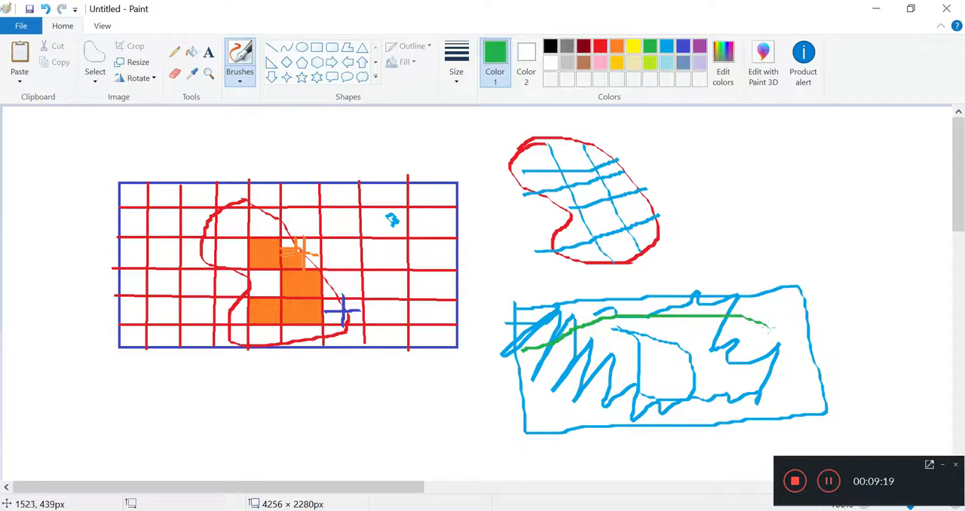
drag(754, 313, 777, 347)
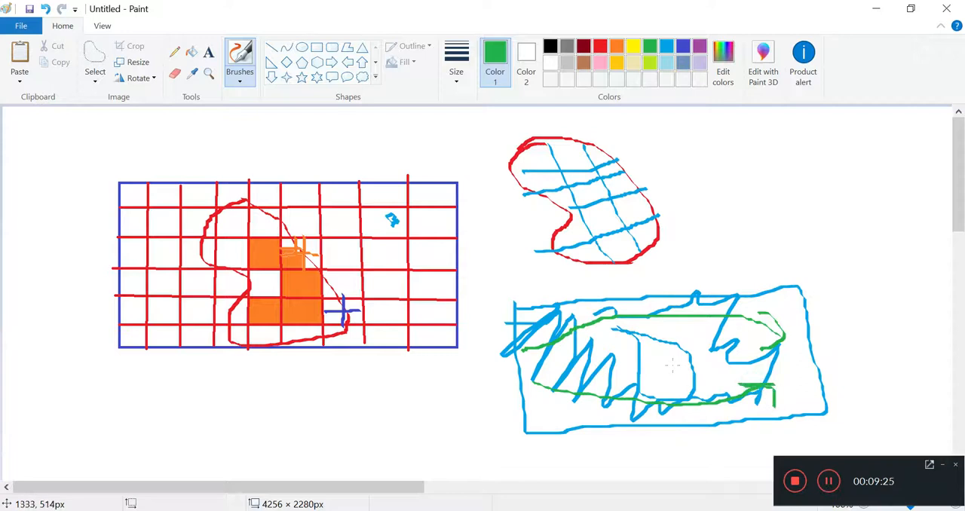
mouse_move(852, 404)
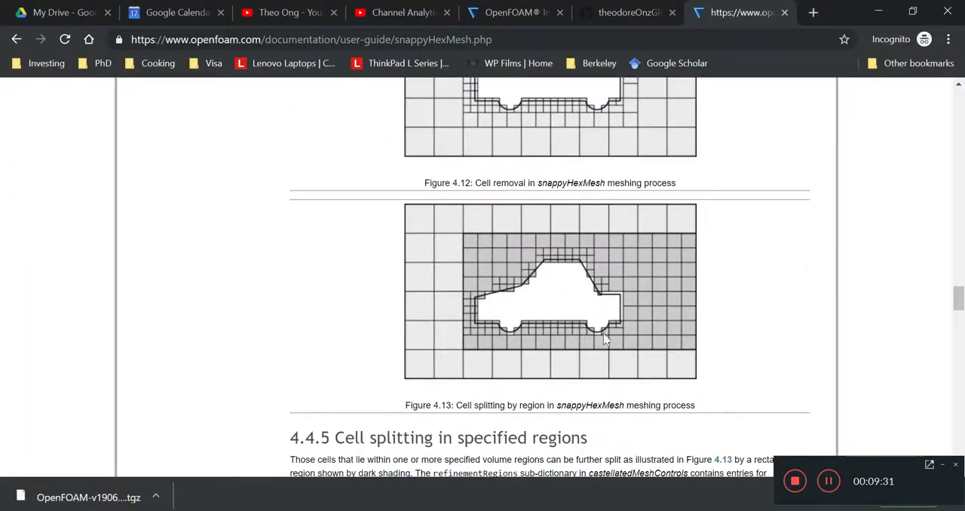
Step: Scroll past Figures 4.12–4.13 to Figure 4.14 Surface snapping and Table 4.6 snapControls
scroll(down, 3)
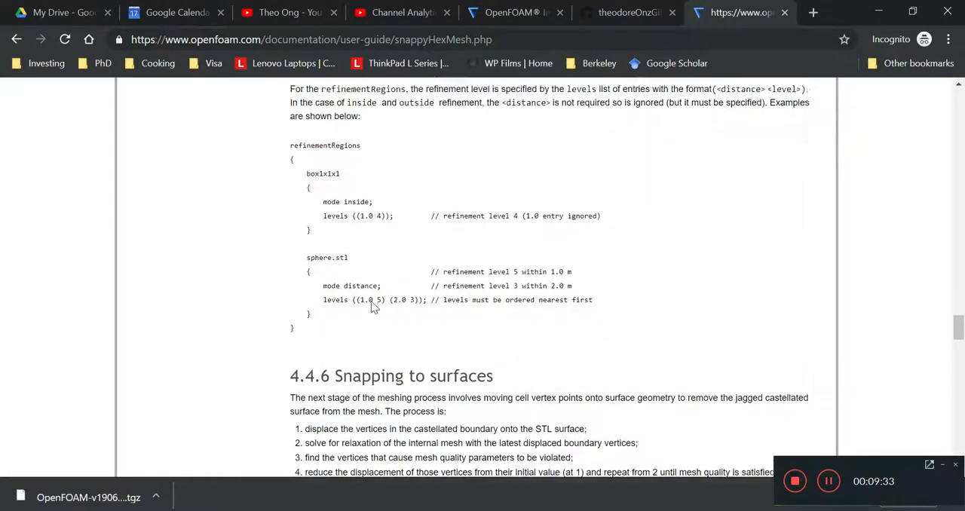
scroll(down, 3)
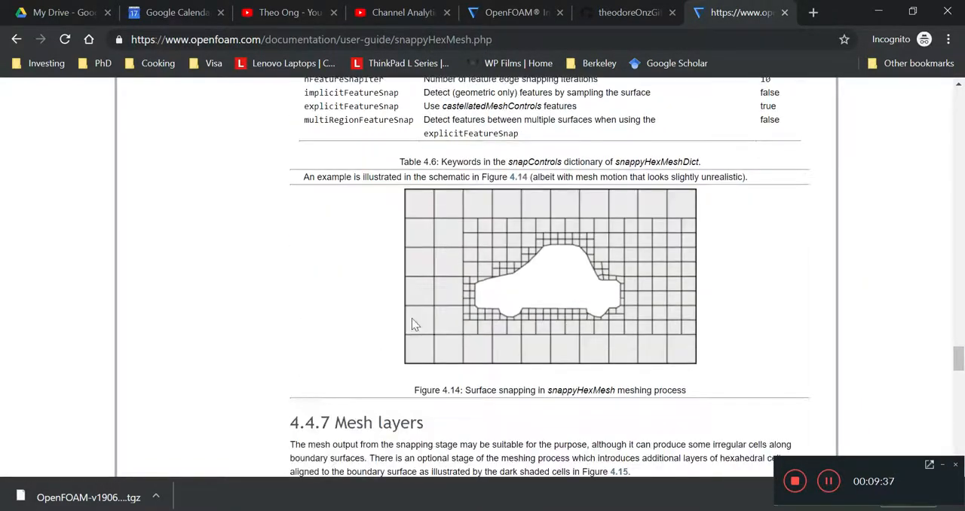
mouse_move(531, 275)
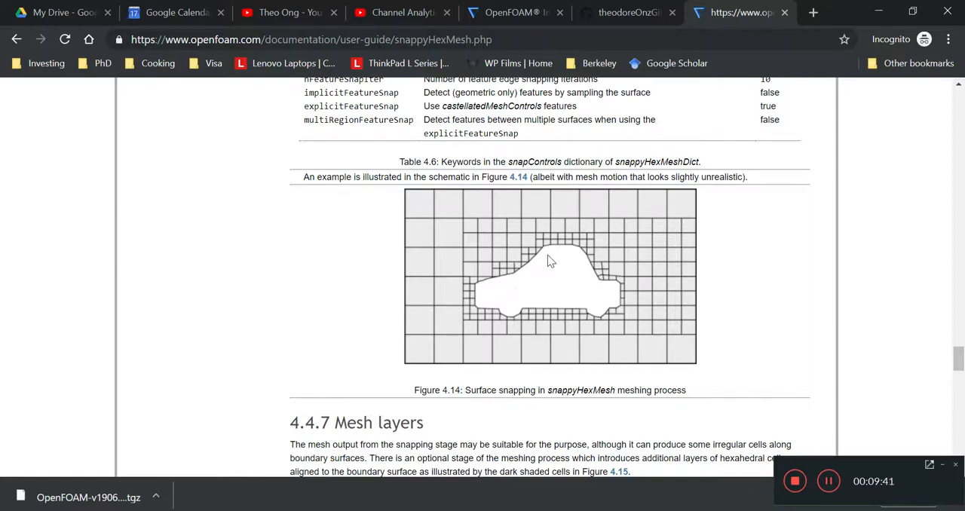
scroll(down, 3)
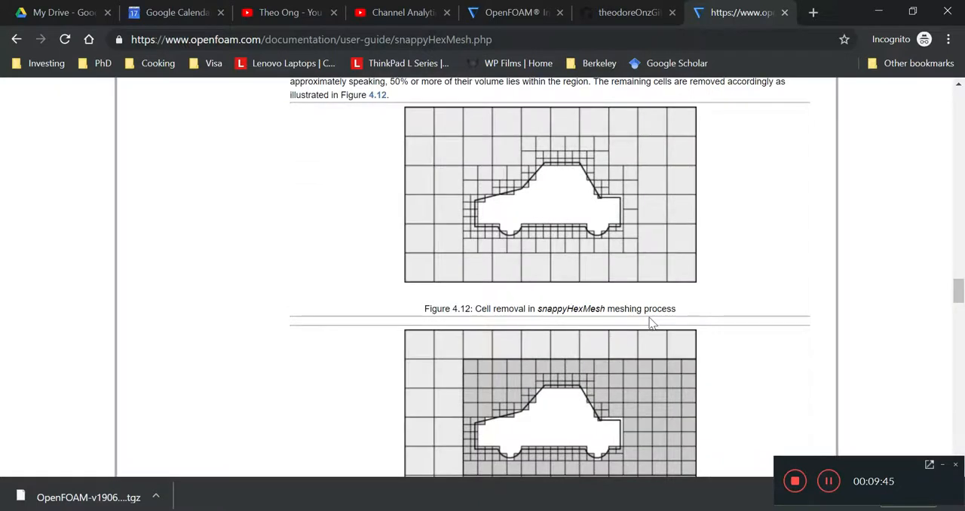
scroll(down, 3)
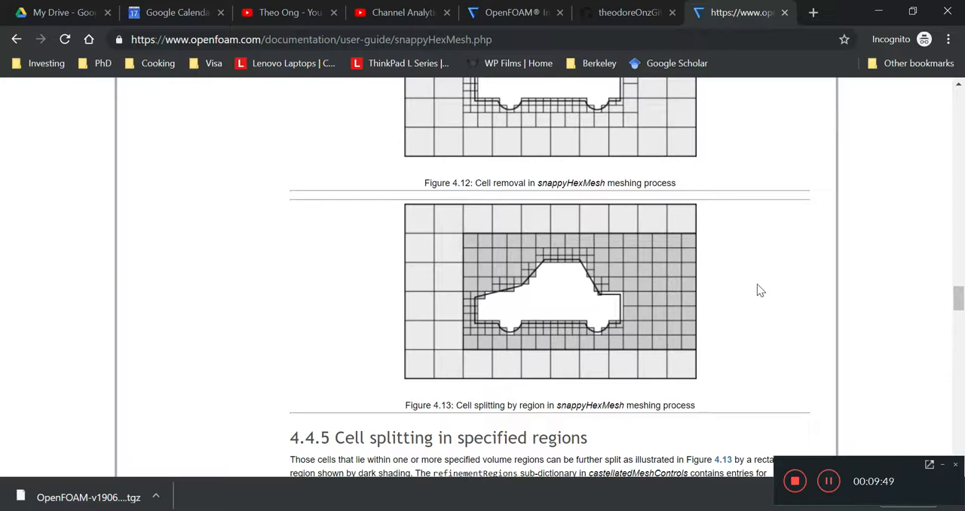
mouse_move(484, 303)
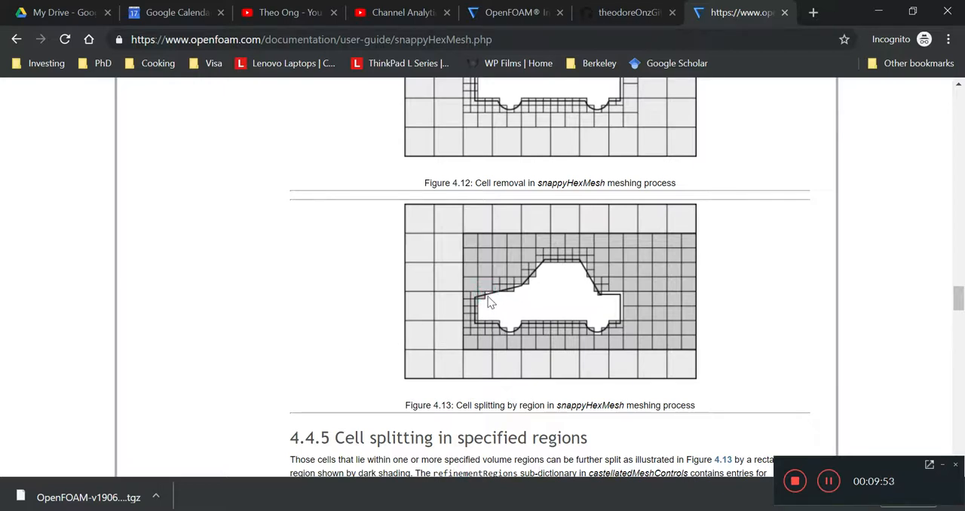
click(509, 324)
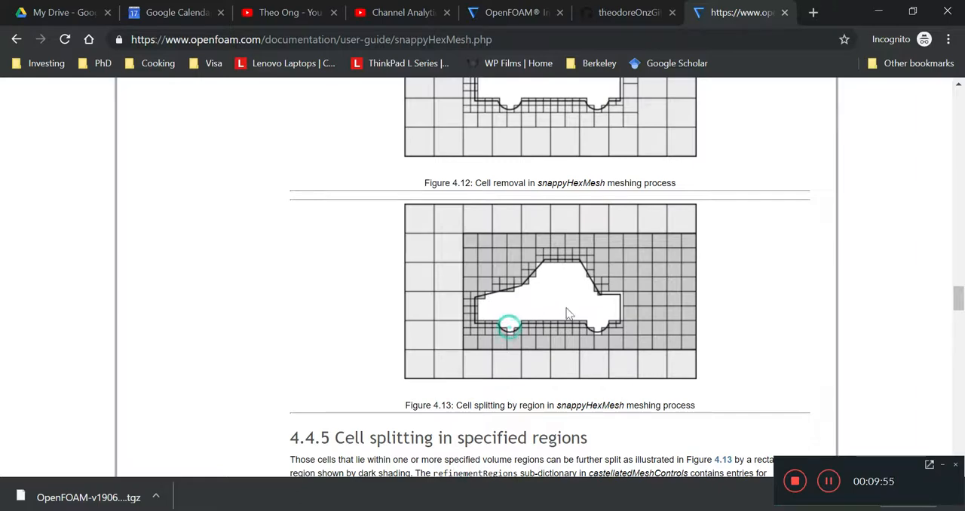
scroll(down, 3)
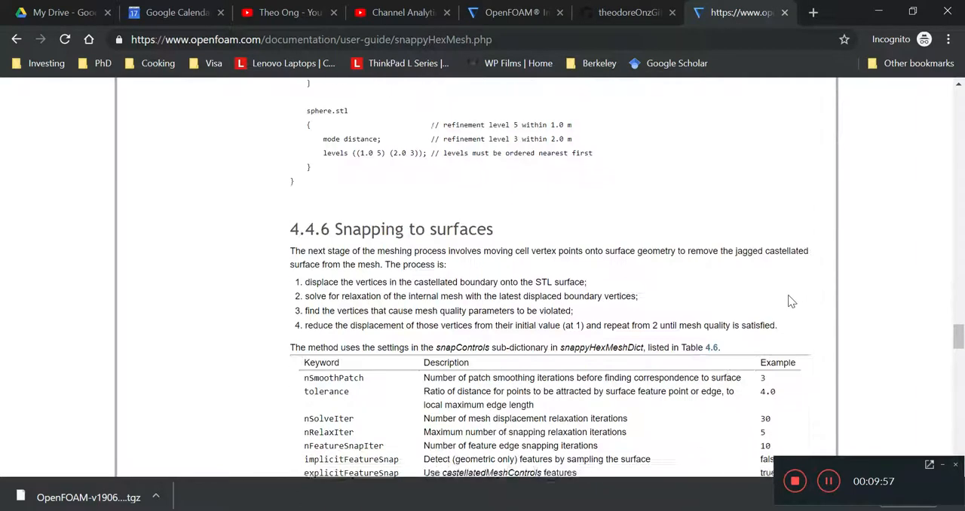
scroll(down, 3)
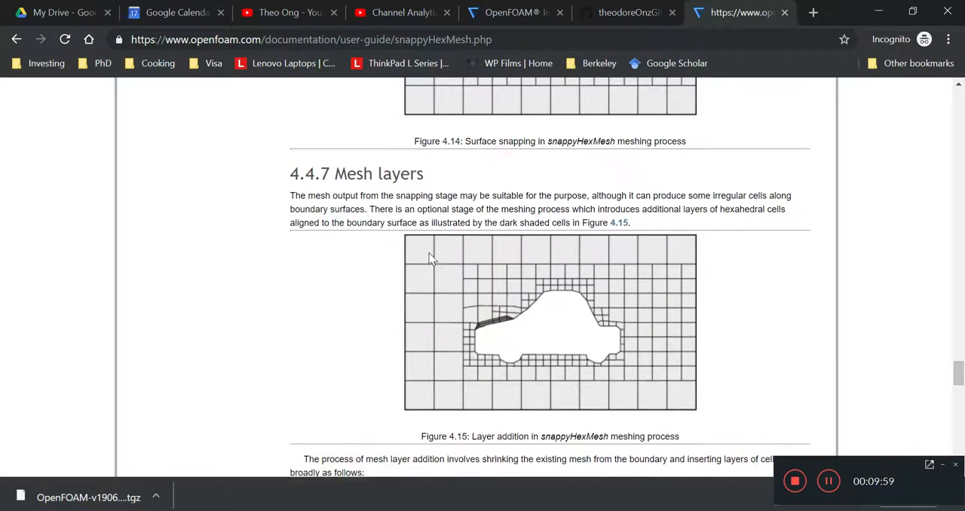
scroll(up, 3)
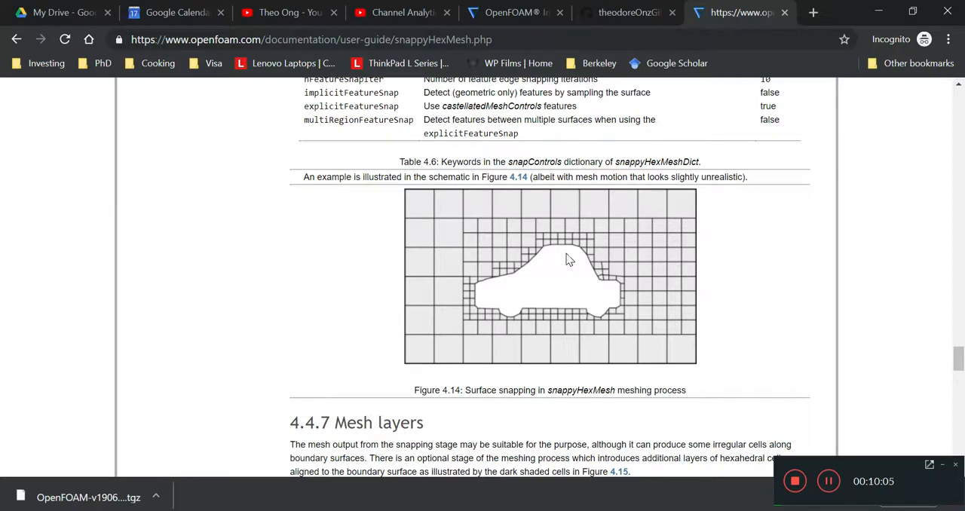
scroll(down, 3)
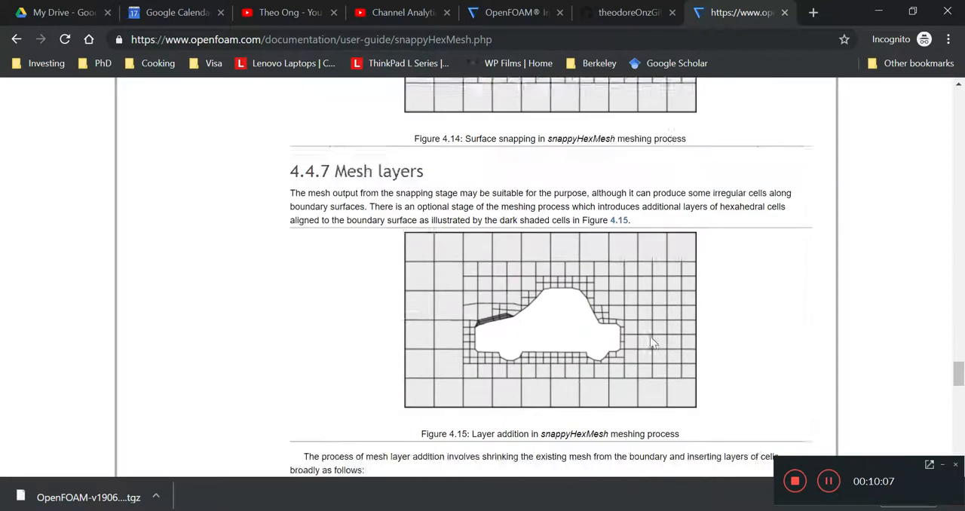
mouse_move(678, 369)
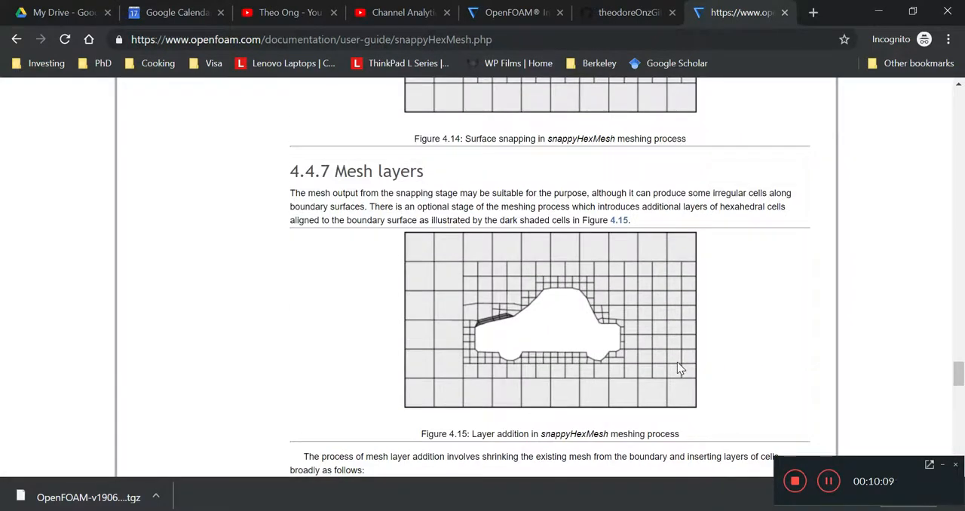
scroll(down, 3)
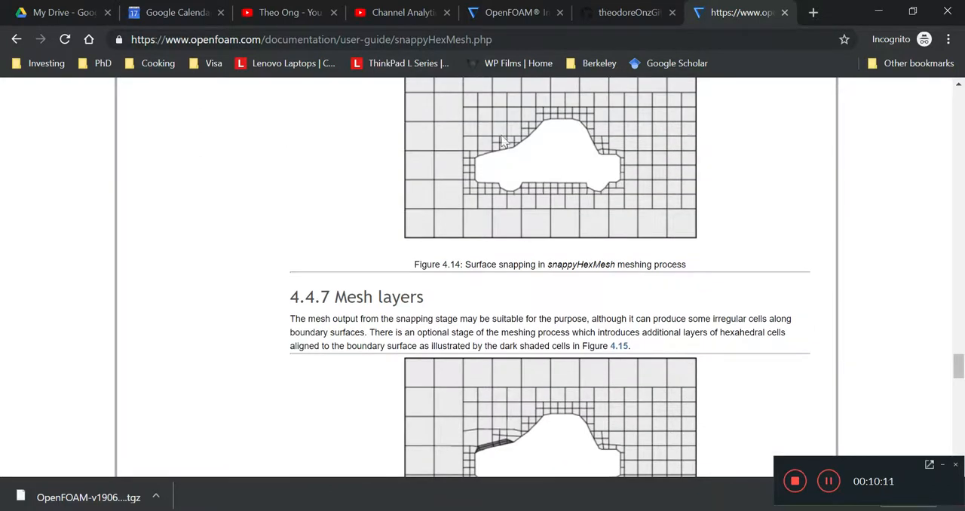
mouse_move(484, 177)
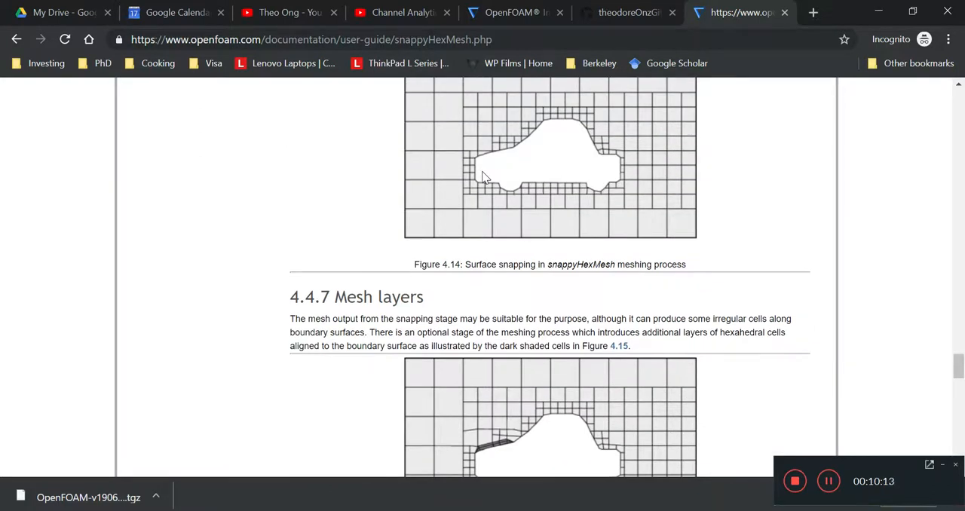
scroll(down, 3)
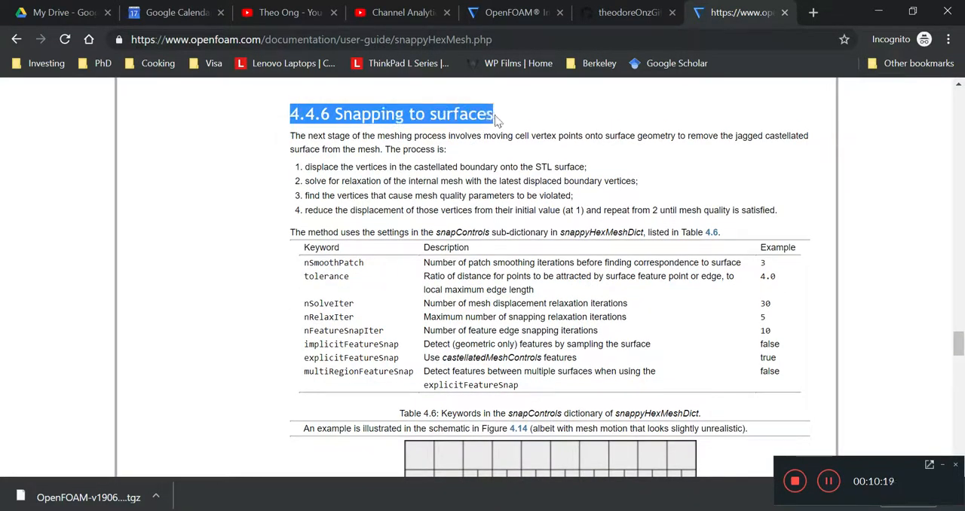
Step: Scroll through the layer table to section 4.4.7 and Figure 4.15 Layer addition
scroll(down, 3)
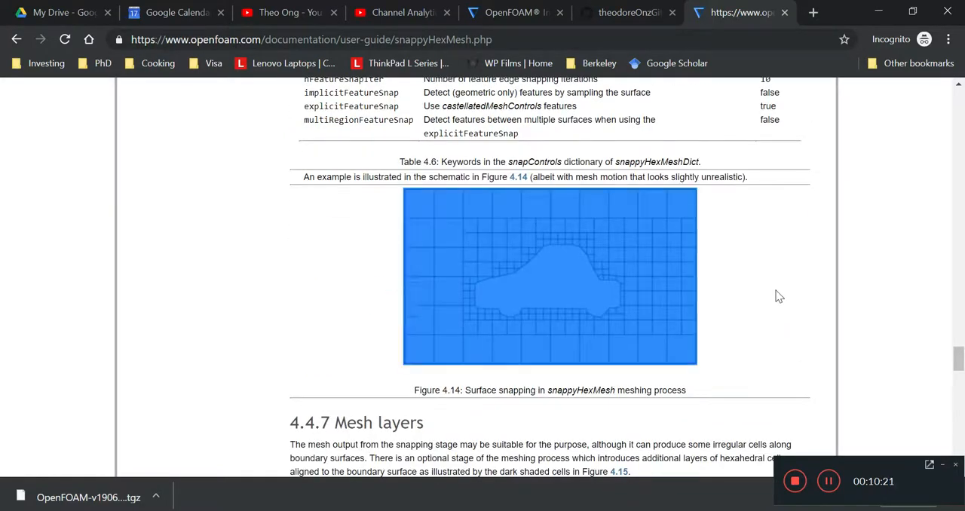
scroll(down, 3)
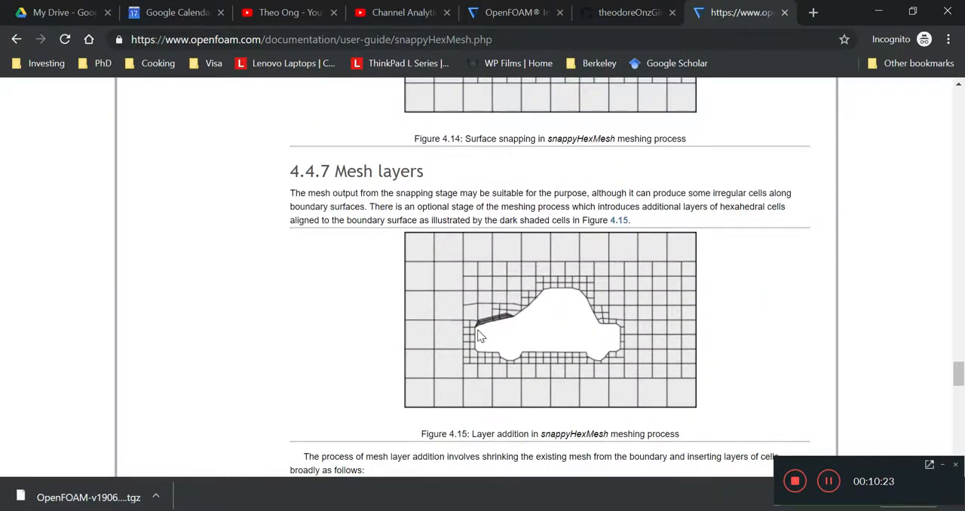
mouse_move(467, 330)
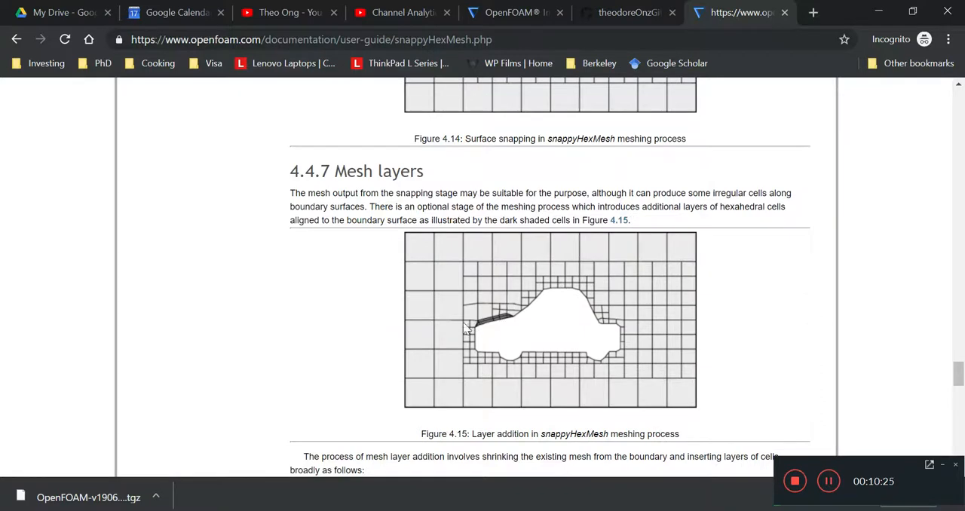
mouse_move(498, 335)
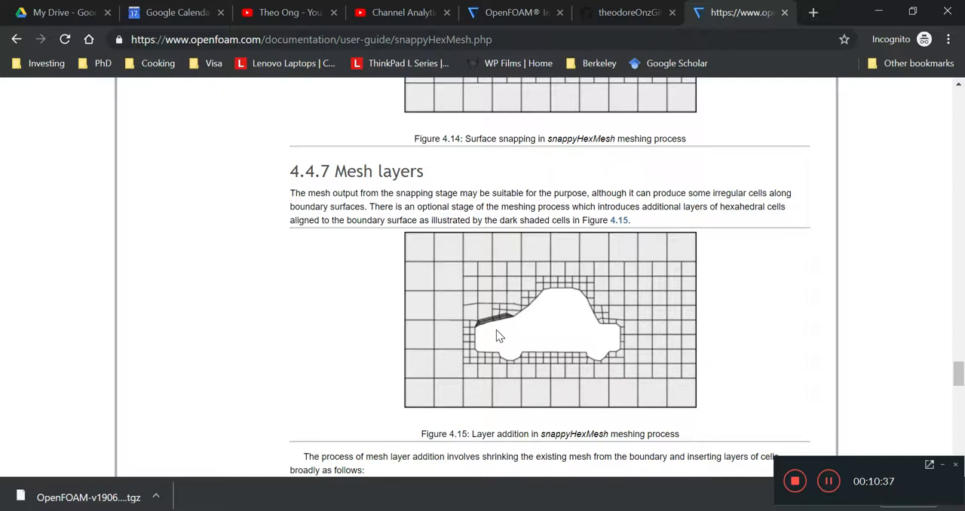
click(473, 326)
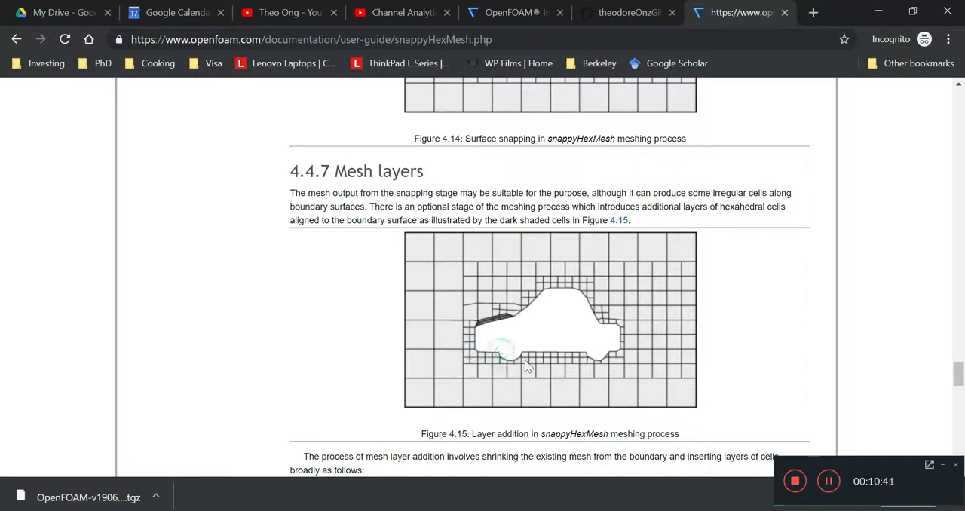
mouse_move(687, 384)
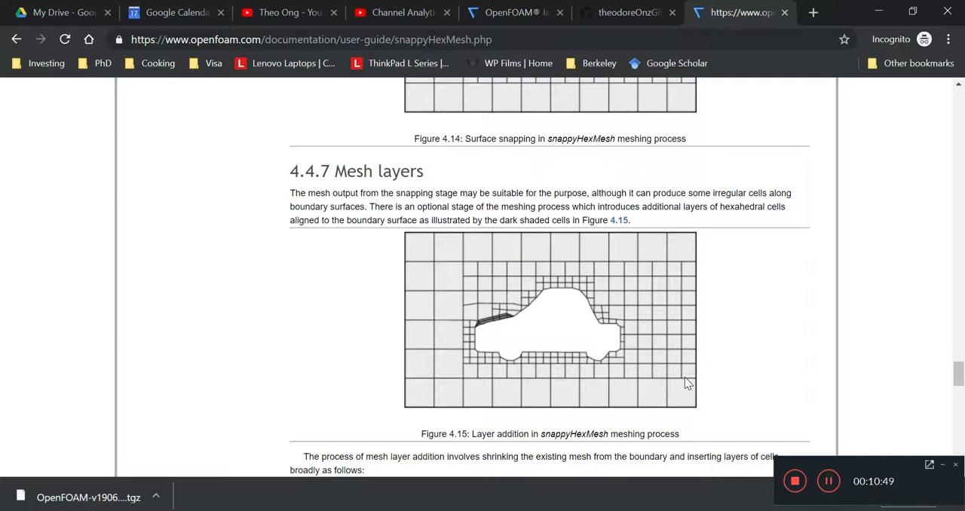
mouse_move(483, 327)
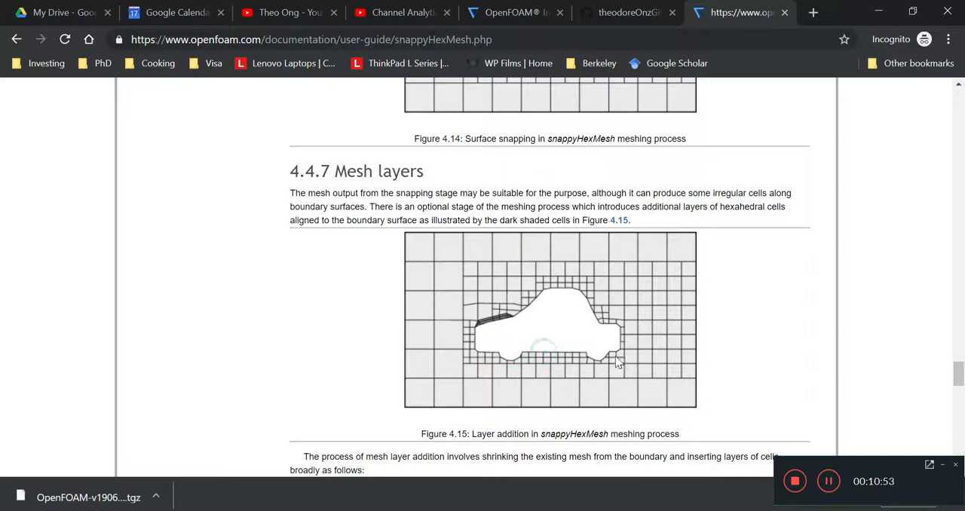
scroll(down, 3)
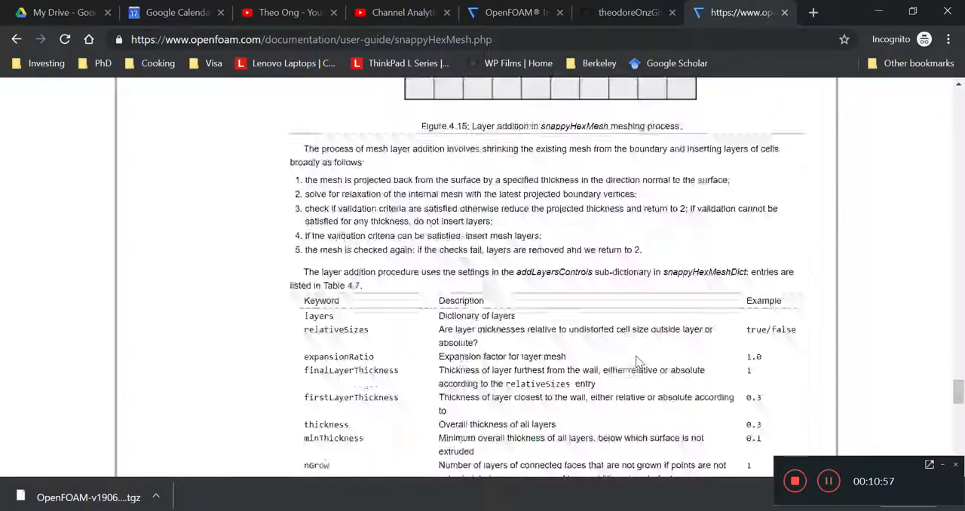
scroll(up, 3)
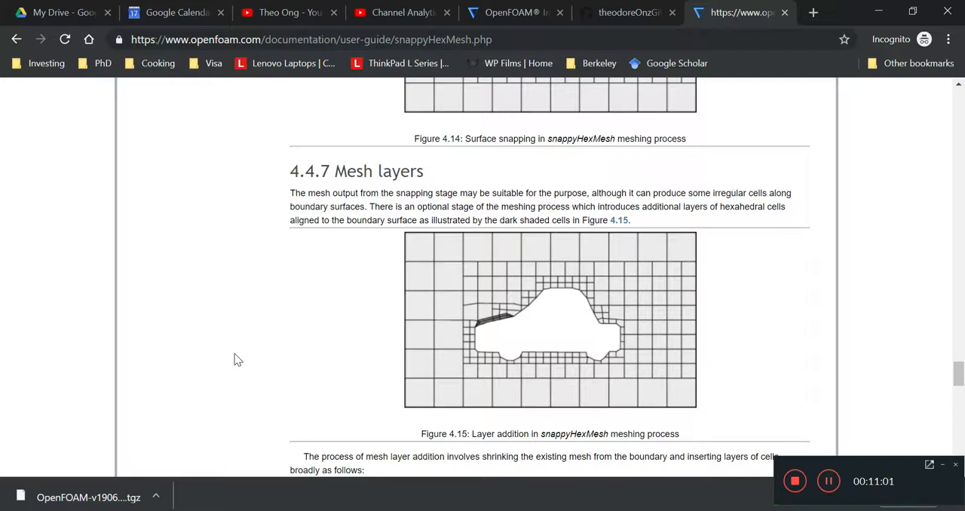
mouse_move(289, 347)
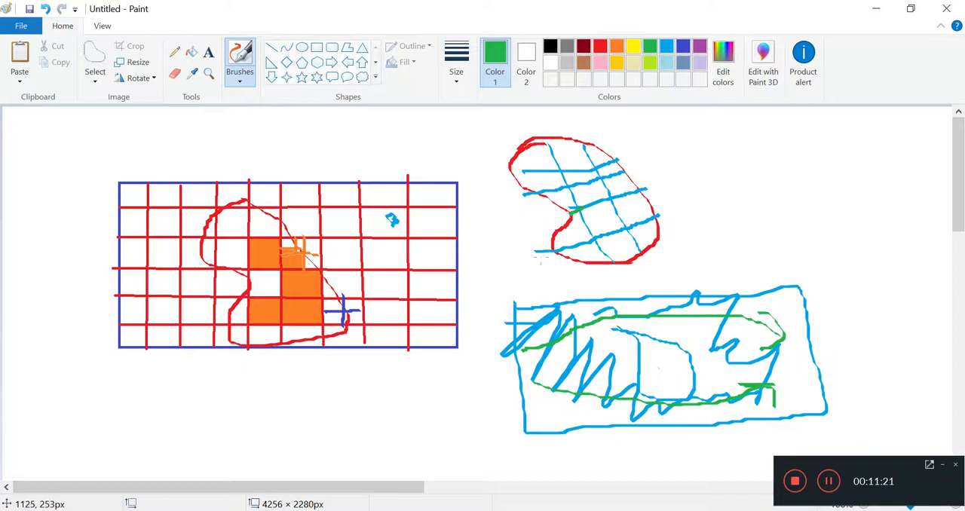
mouse_move(486, 283)
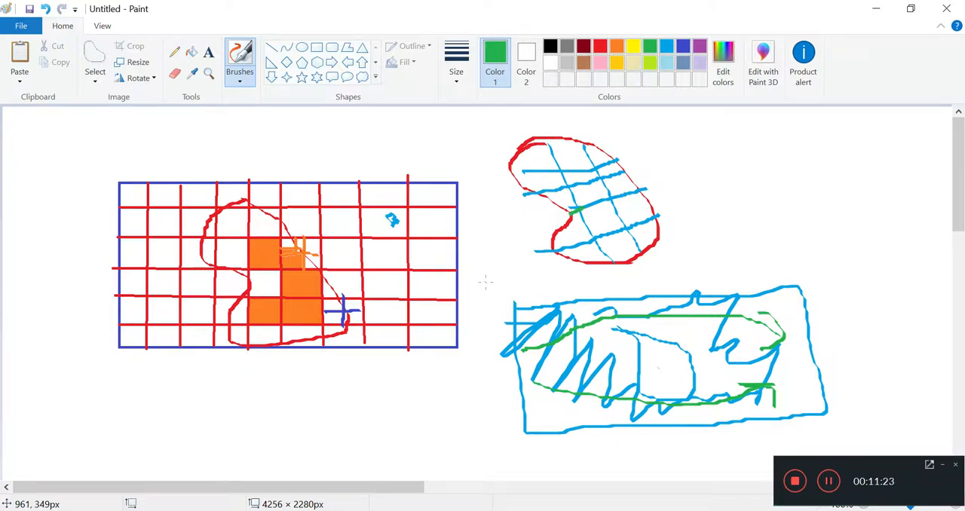